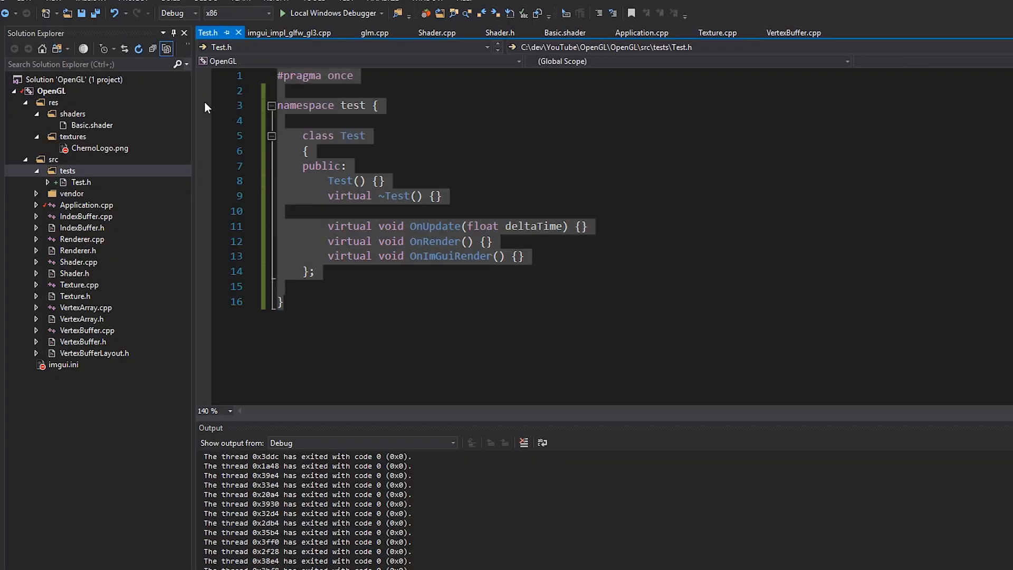
Add a new header file TestClearColor.h to the tests folder.
left_click(304, 286)
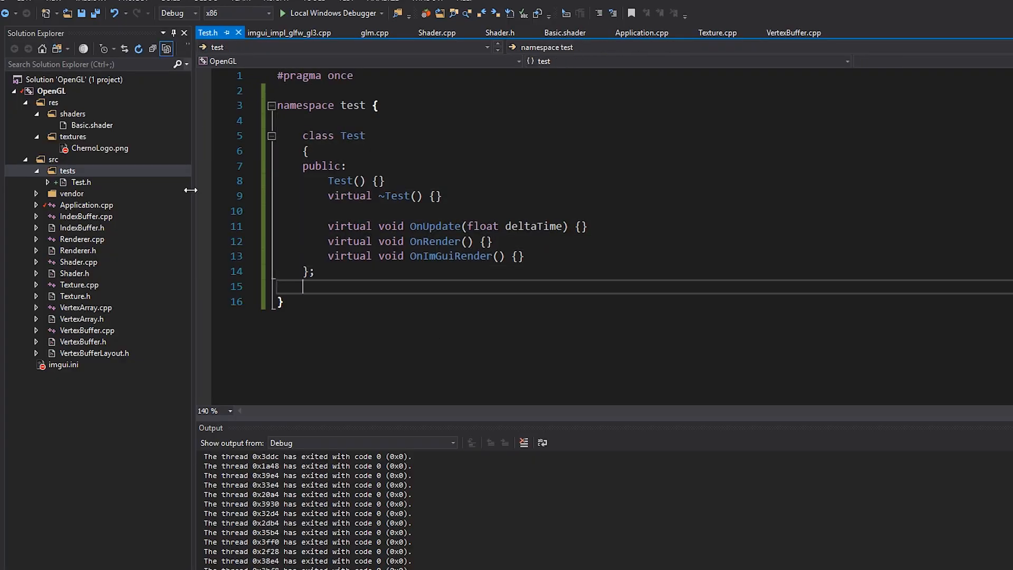
right_click(67, 169)
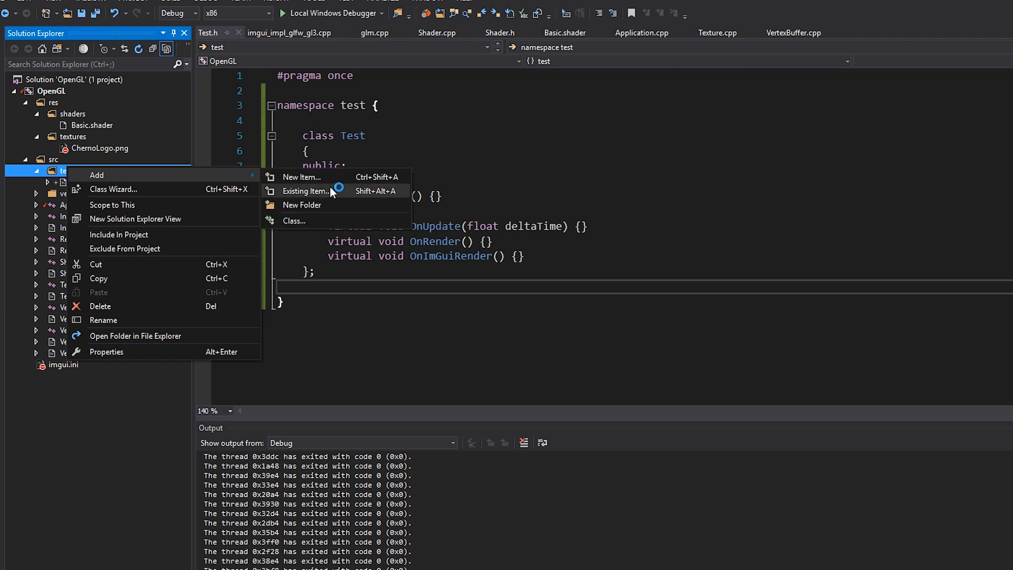
left_click(301, 177)
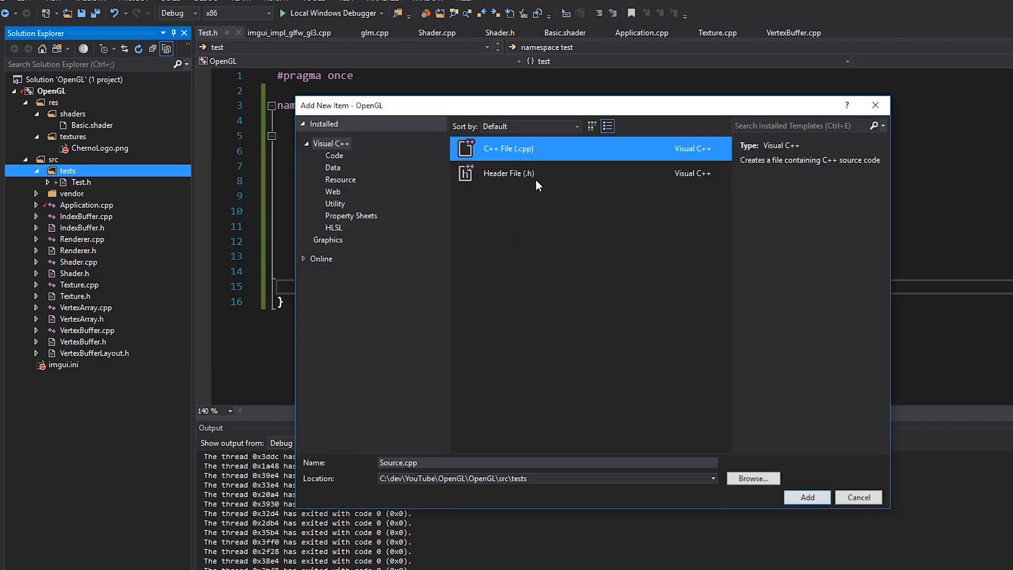
left_click(507, 173)
type("TestClearColor.h")
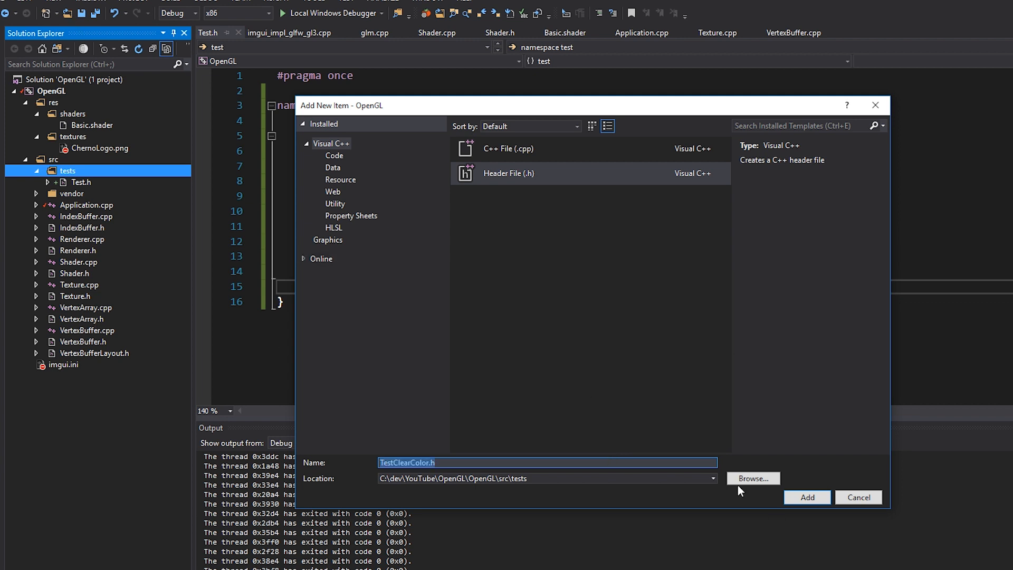
left_click(806, 496)
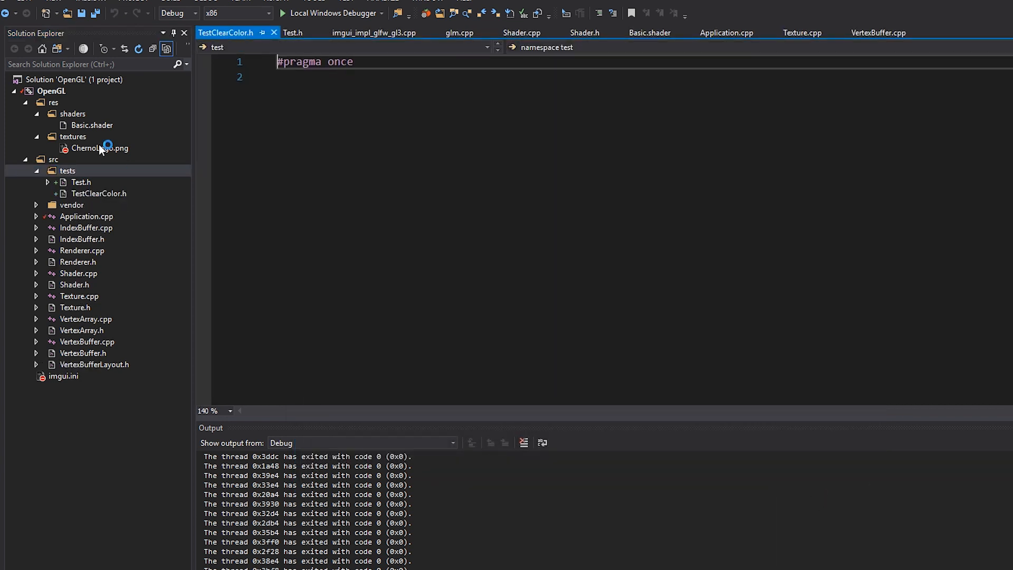
Add a new C++ source file TestClearColor.cpp to the tests folder.
right_click(67, 171)
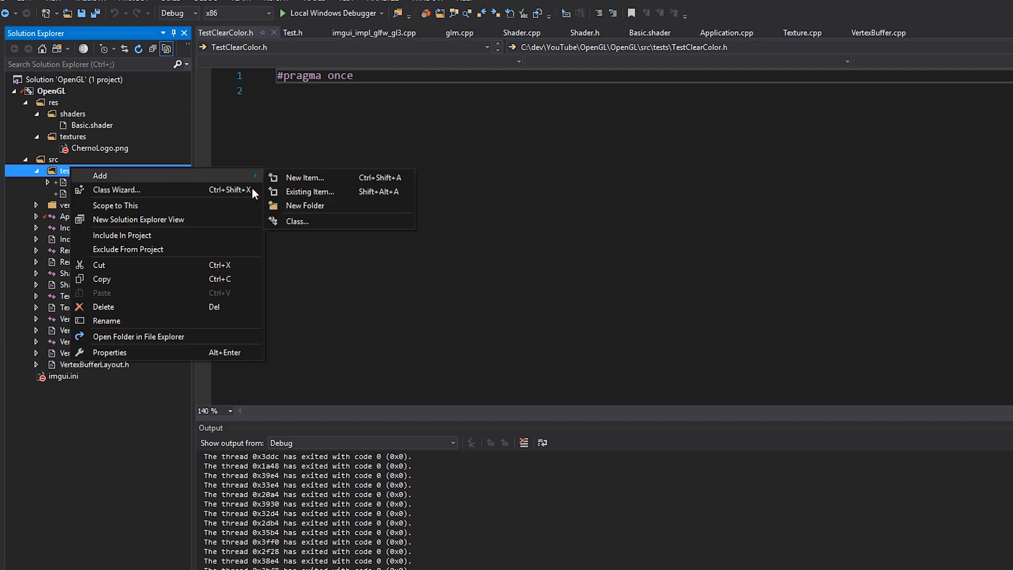
left_click(309, 177)
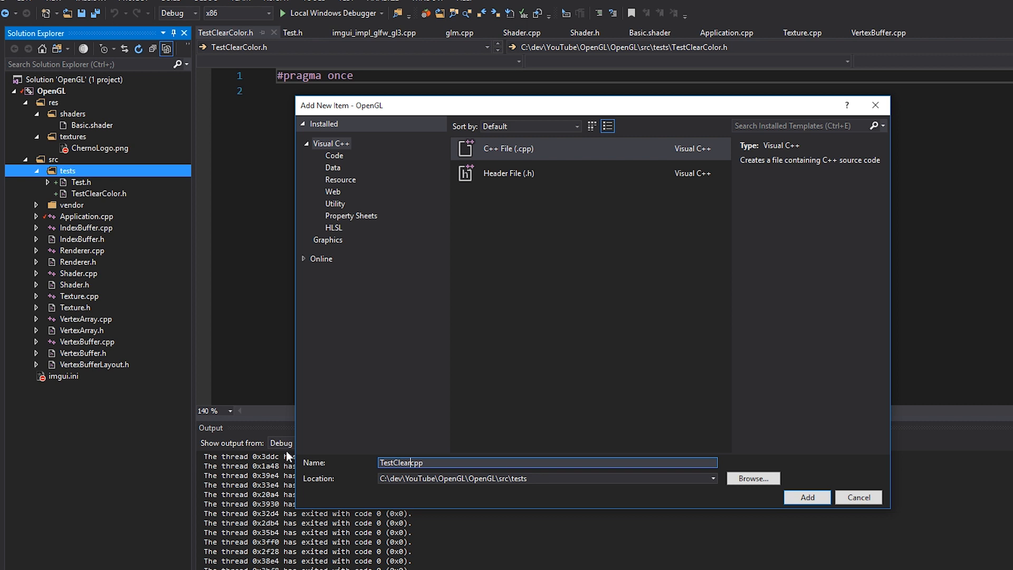
left_click(806, 497)
type("#include \"TestClearColor.h\"")
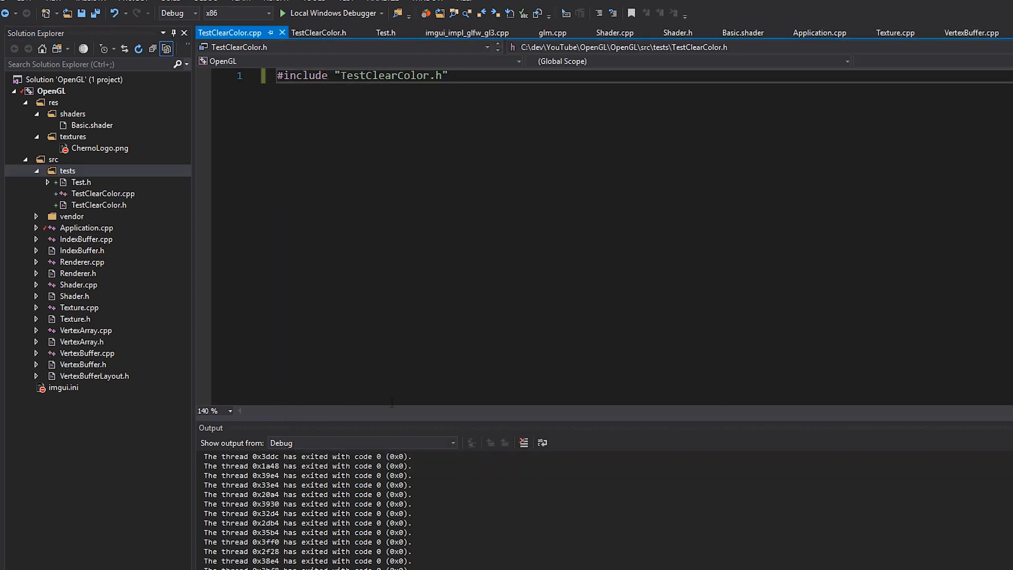
In TestClearColor.h, include Test.h and declare class TestClearColor : public Test with public constructor and destructor.
left_click(318, 33)
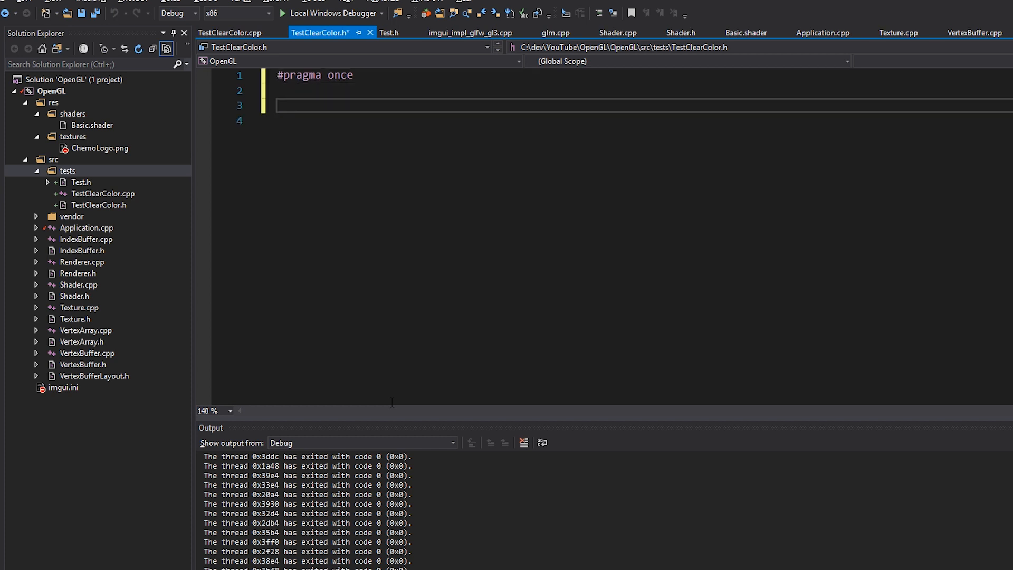
type("#include \"Test.h")
type("namespace test {")
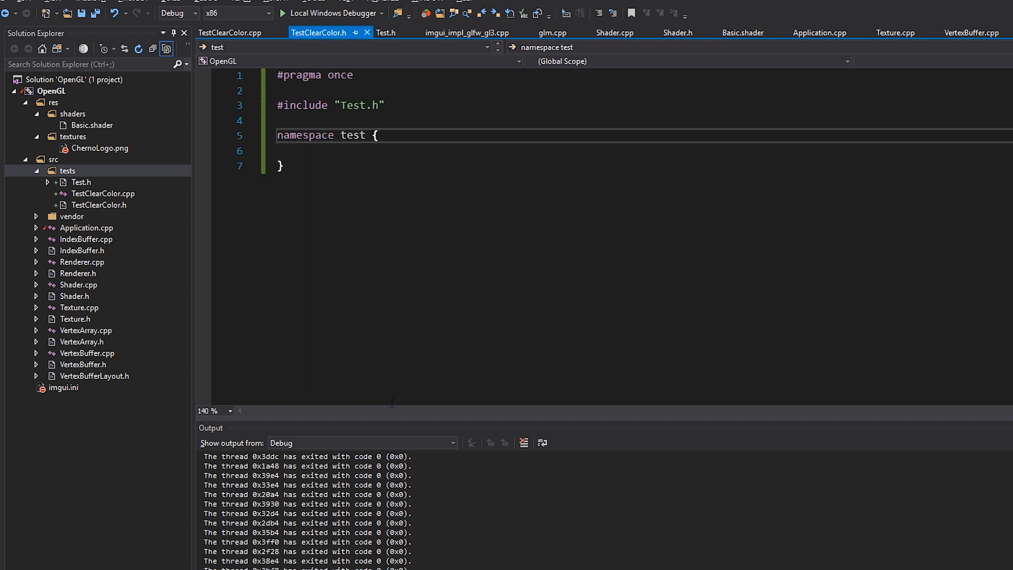
type("class")
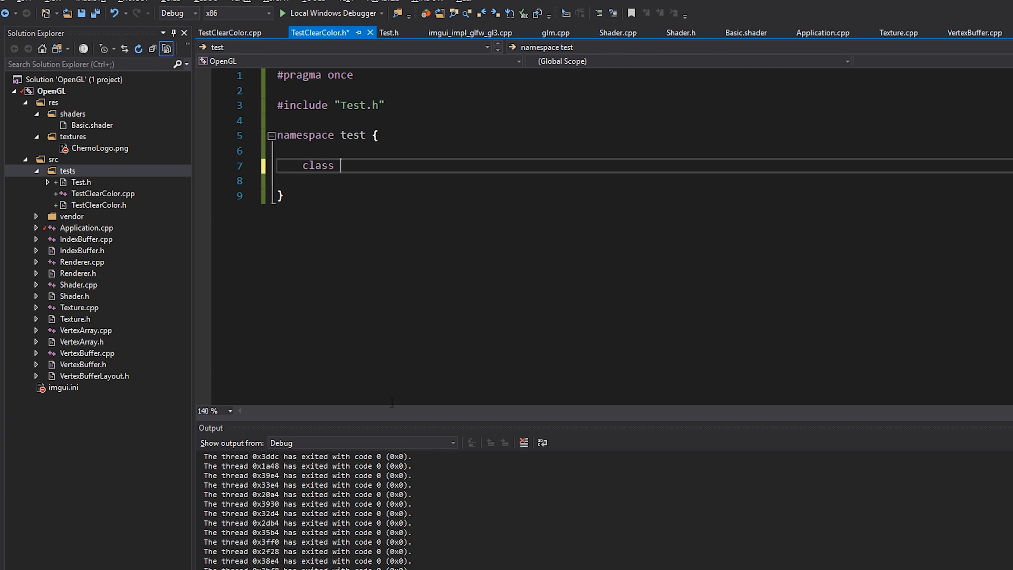
type("TestClearColor")
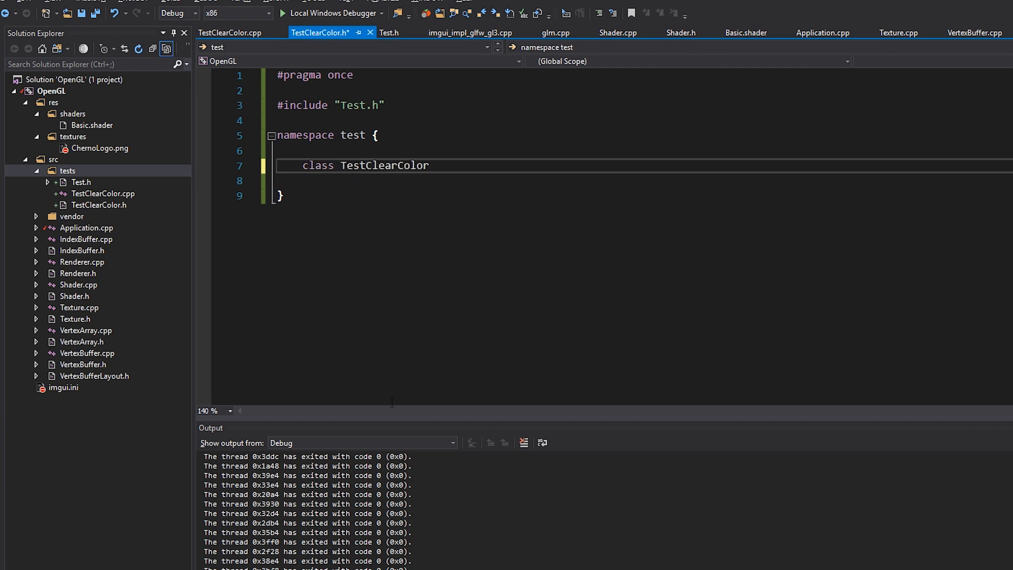
type(": public")
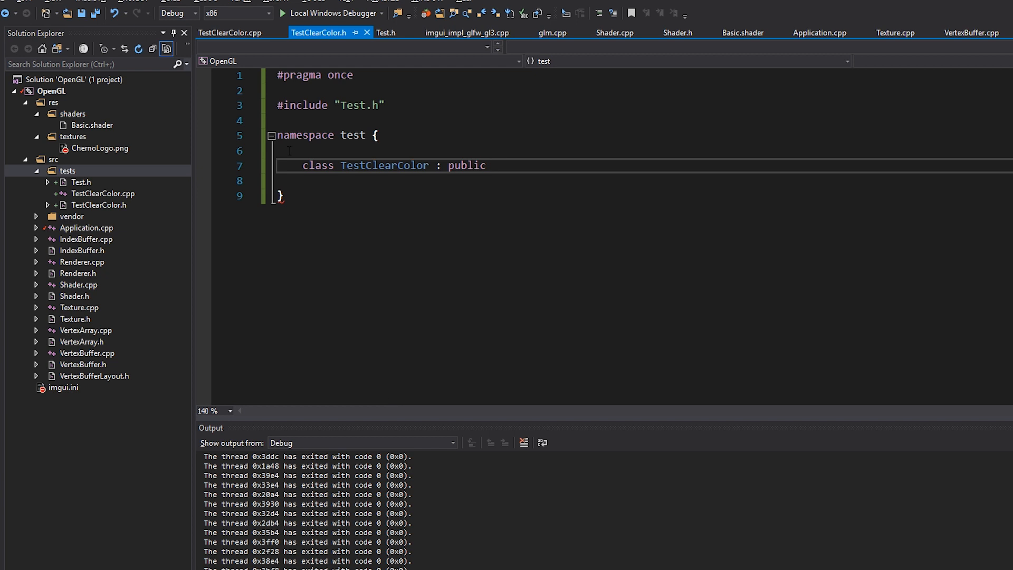
type("Test {")
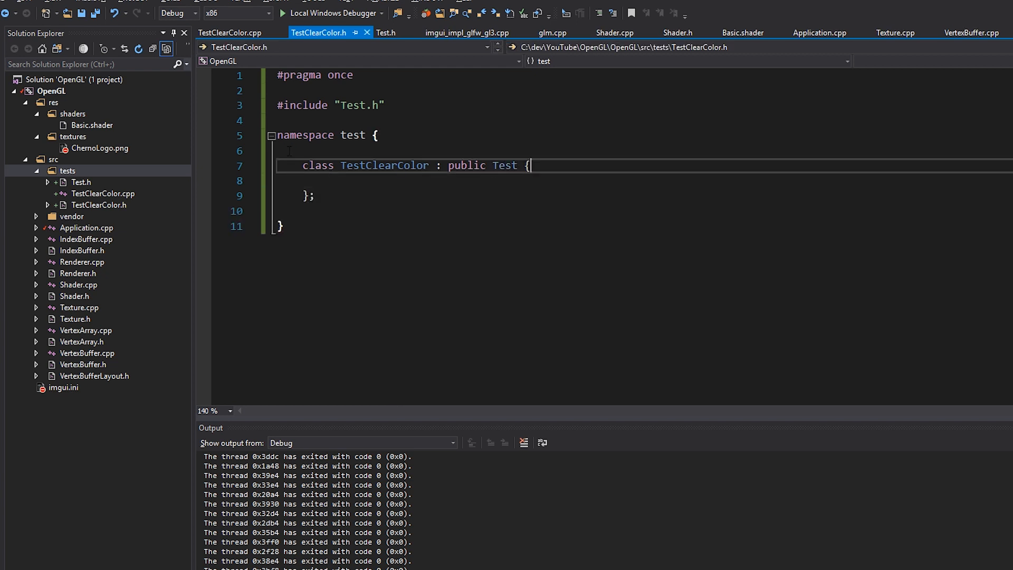
type("public:")
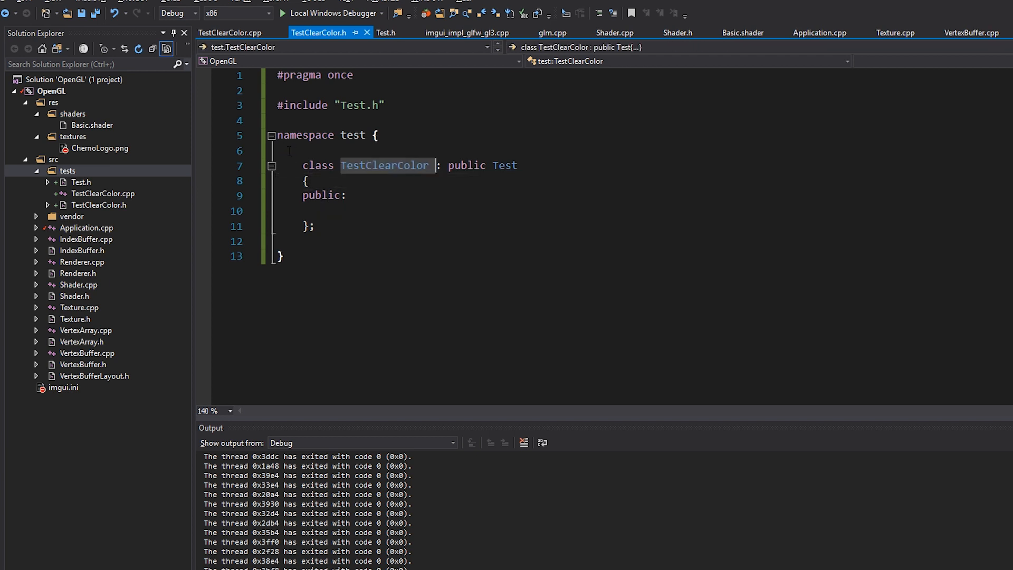
type("TestClearColor();")
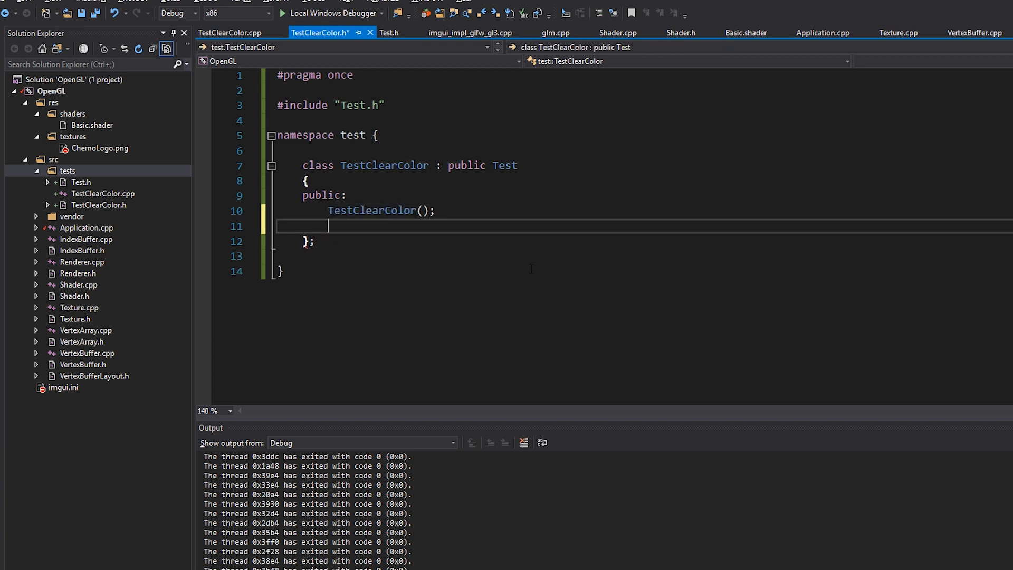
type("~TestClearColor();")
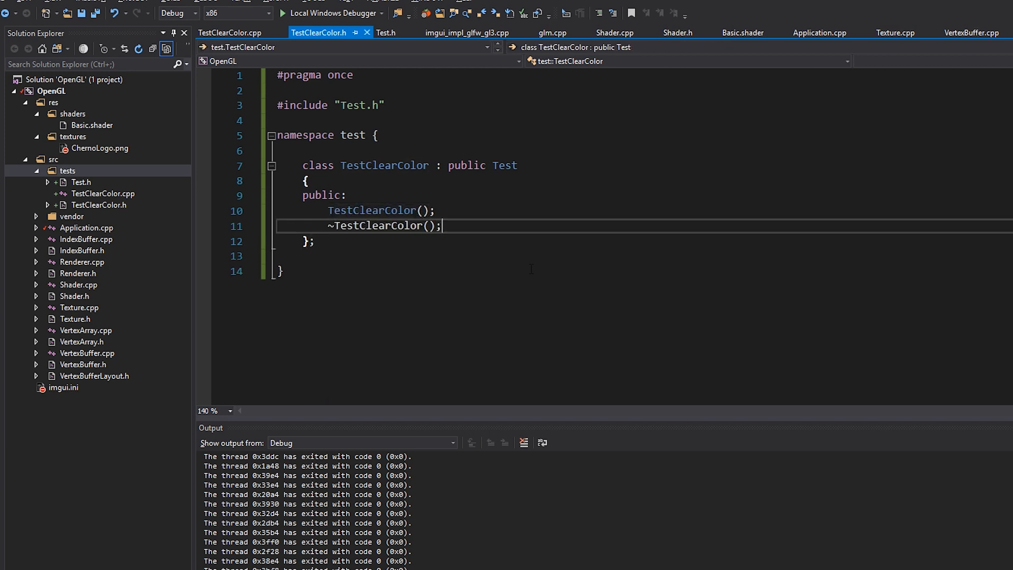
Declare void OnUpdate, OnRender and OnImGuiRender override methods in the class.
left_click(377, 225)
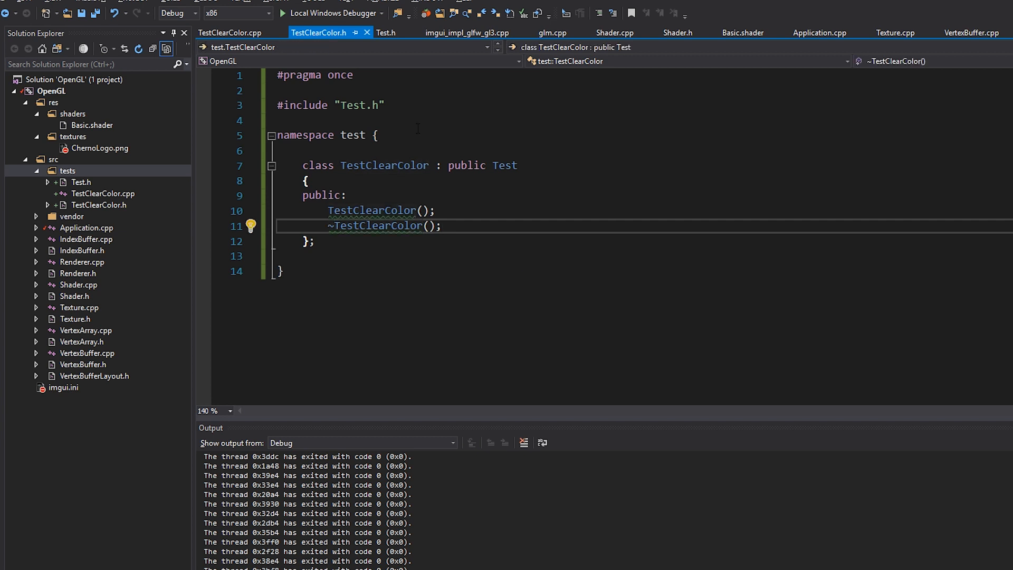
type("v")
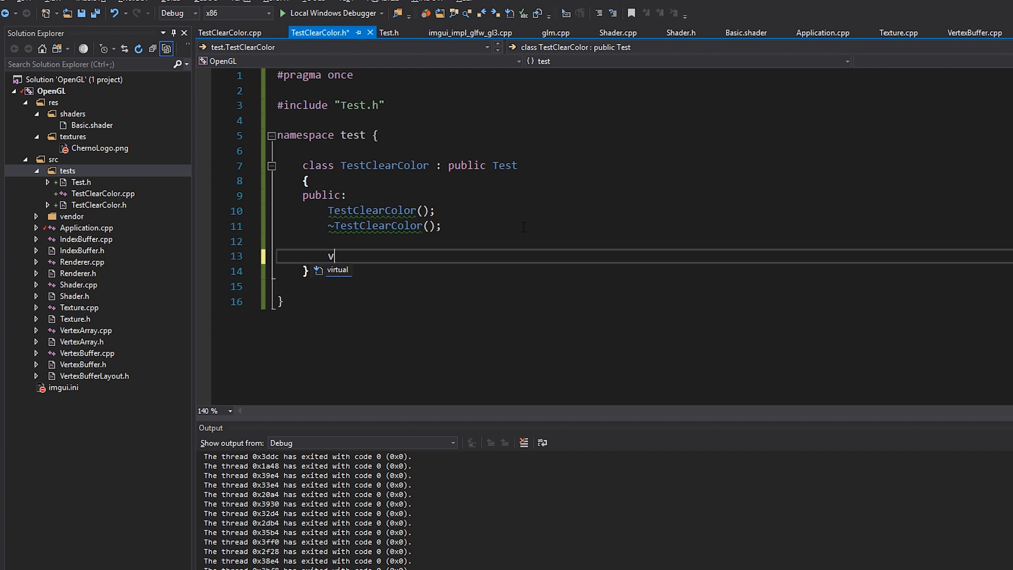
type("oid OnUpdate(float deltaTime) override;")
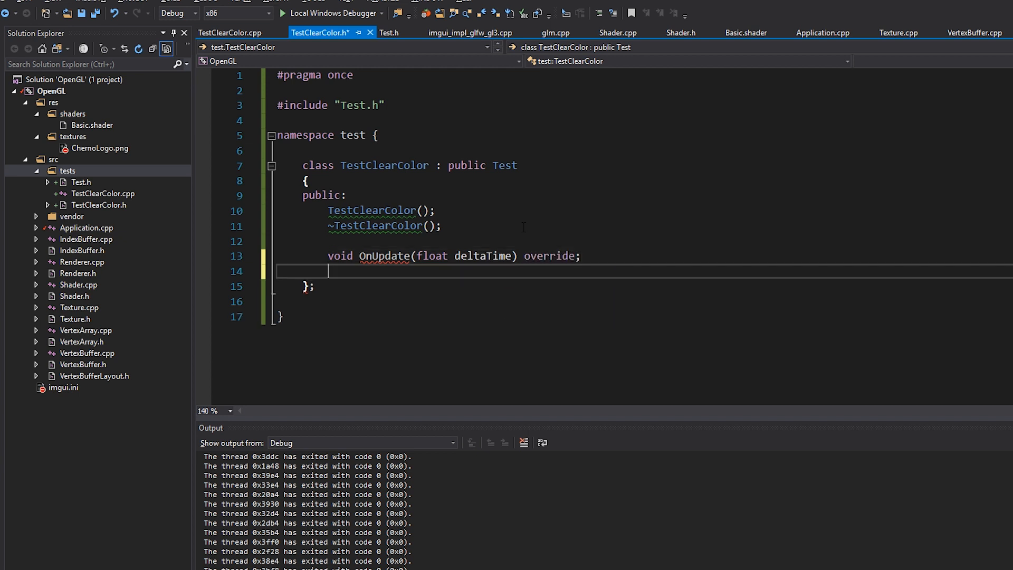
type("void OnRender()")
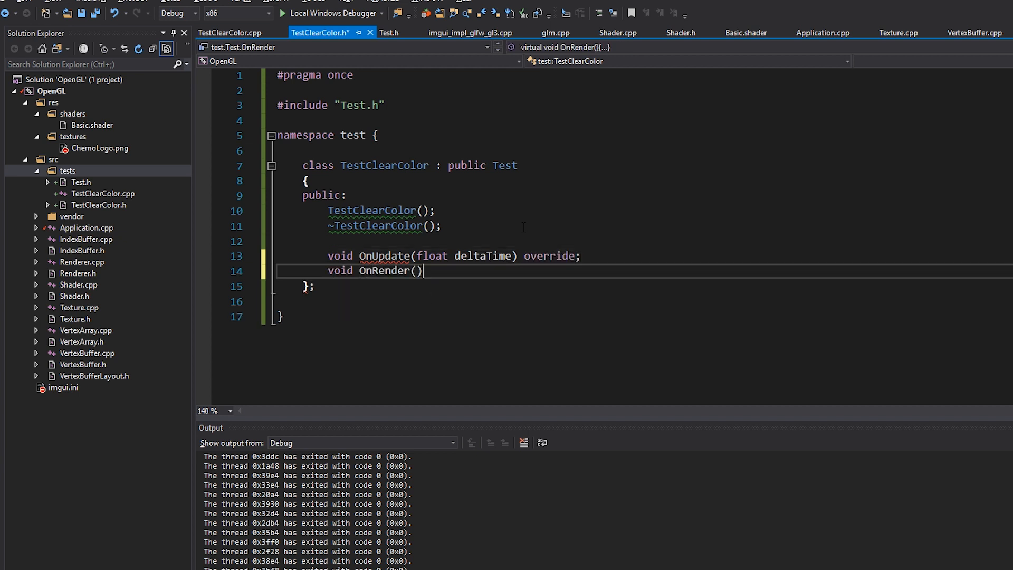
type("override;")
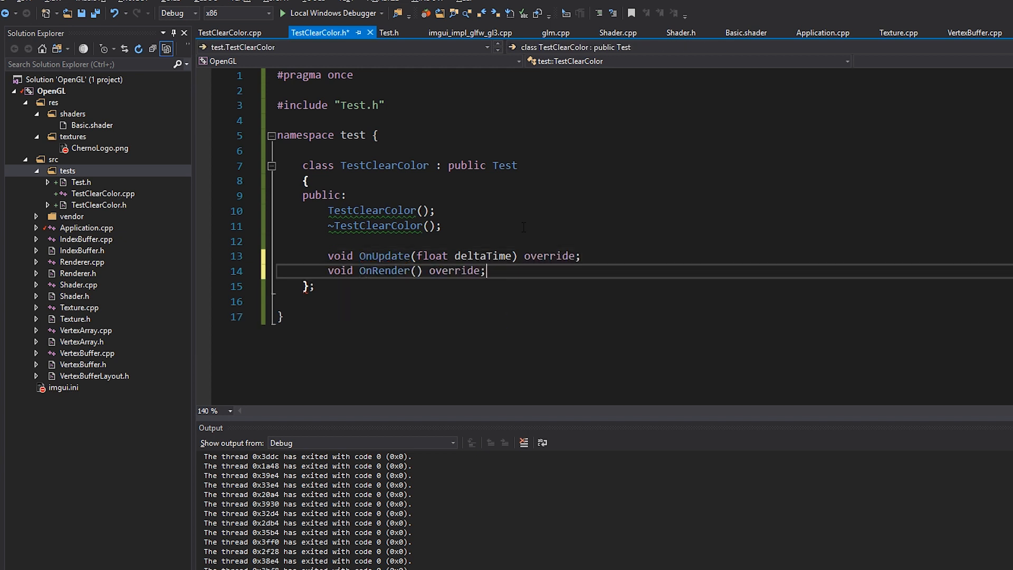
type("void OnU")
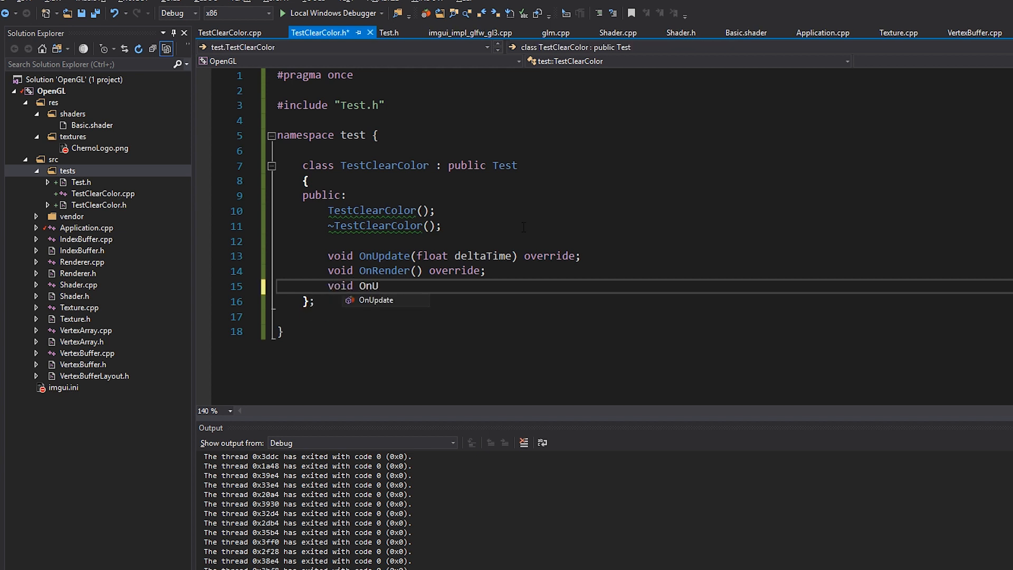
type("ImGuiRender() override;")
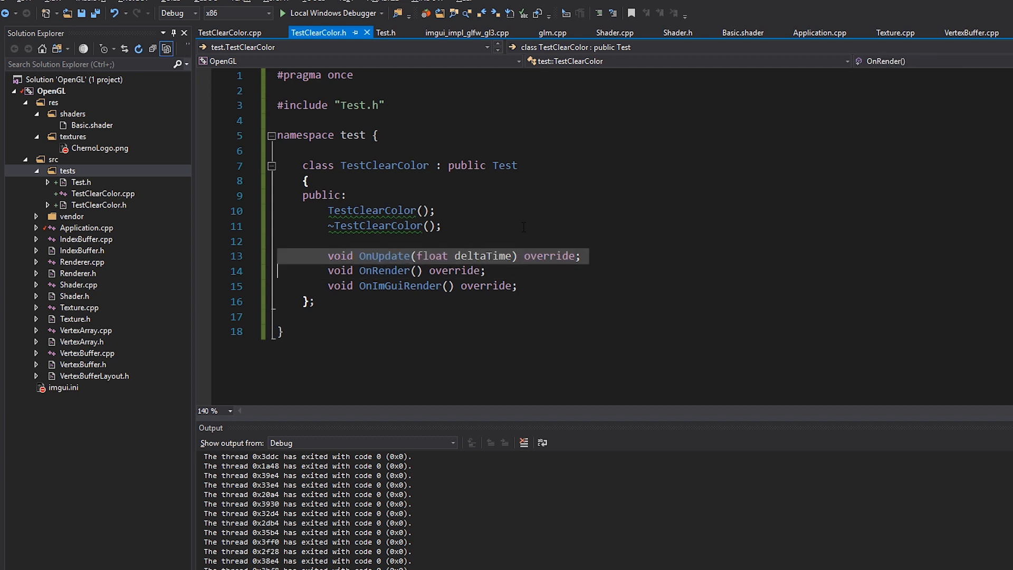
Add a test namespace in TestClearColor.cpp and generate empty method definitions there, checking them before returning to the header.
left_click(229, 32)
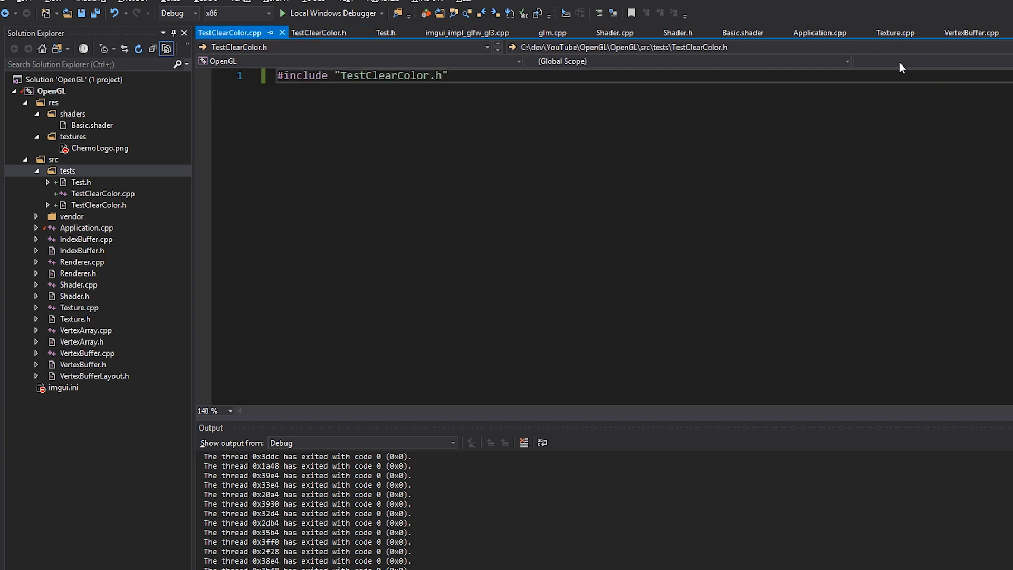
type("namespace t")
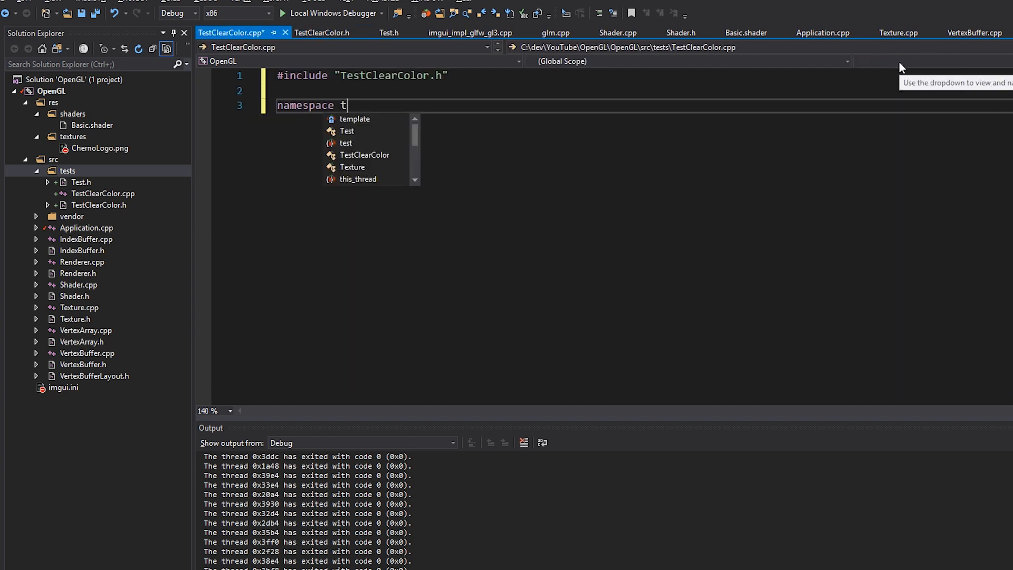
left_click(322, 33)
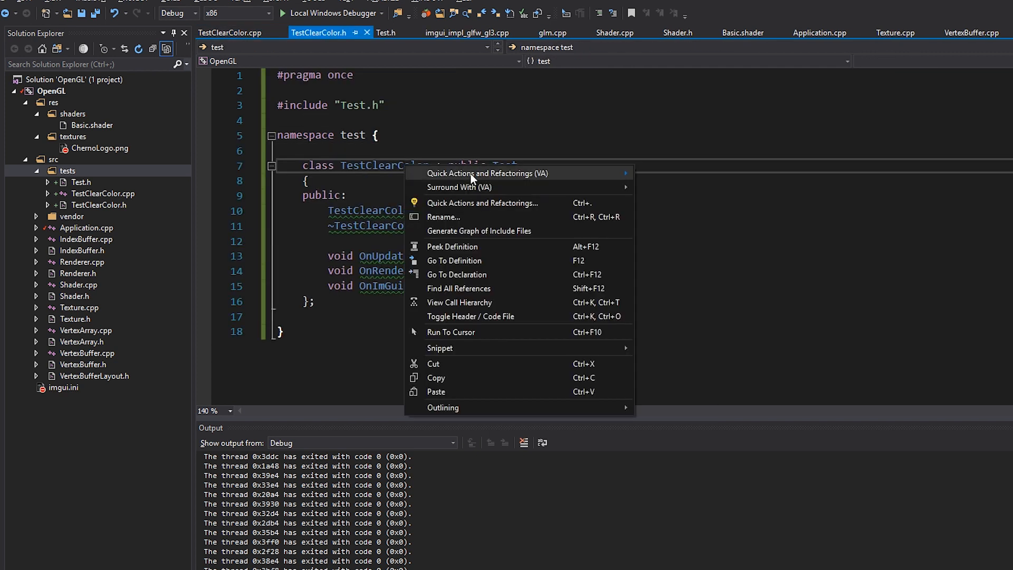
mouse_move(490, 172)
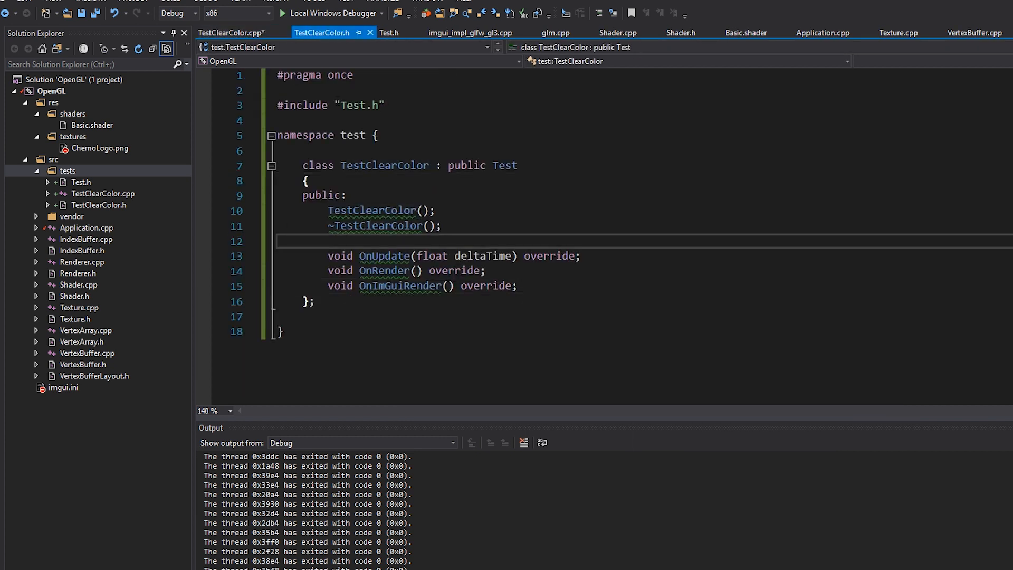
left_click(230, 32)
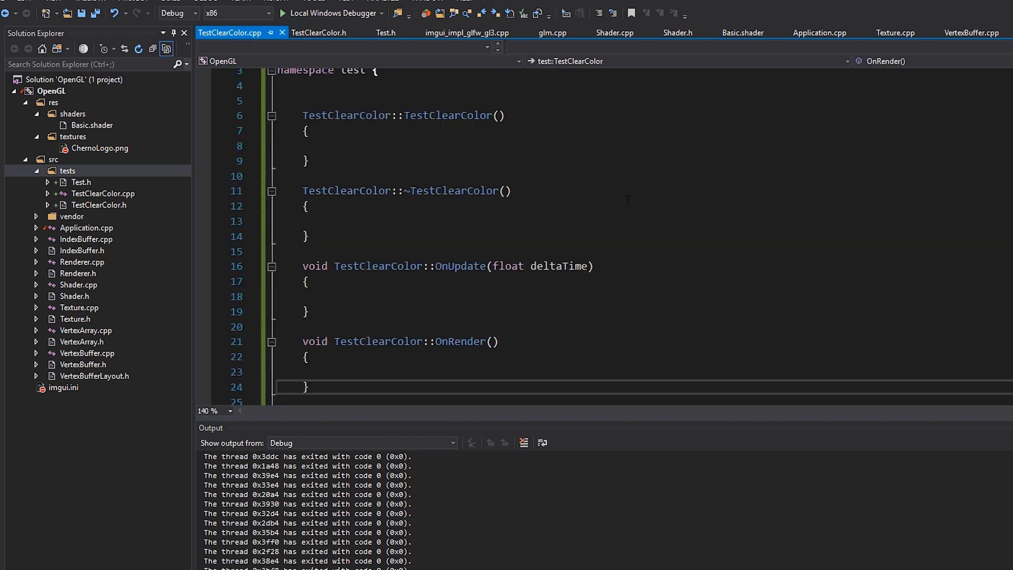
left_click(318, 33)
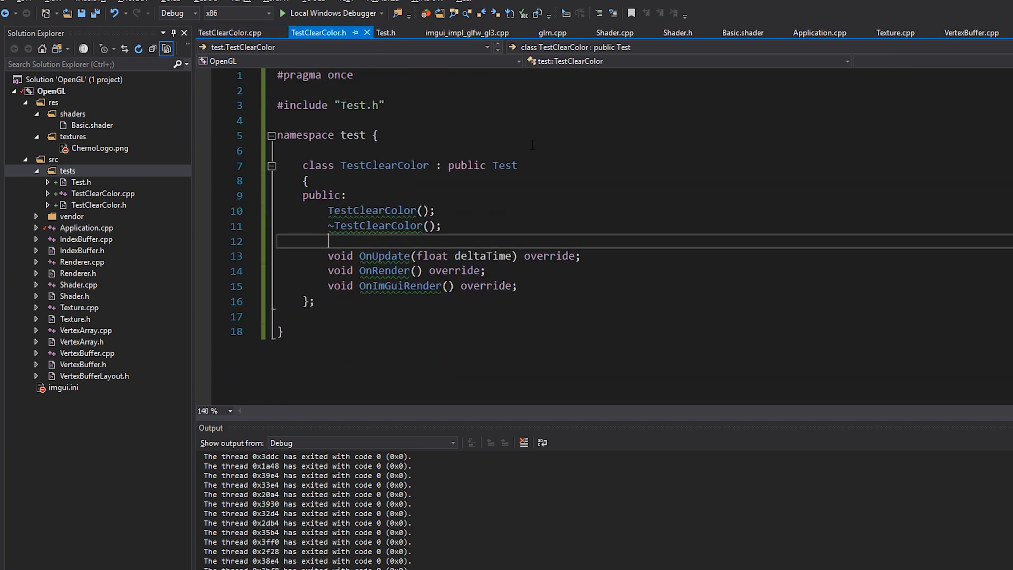
Add a private 'float m_Color[4];' member after the method declarations in TestClearColor.h.
key("Enter")
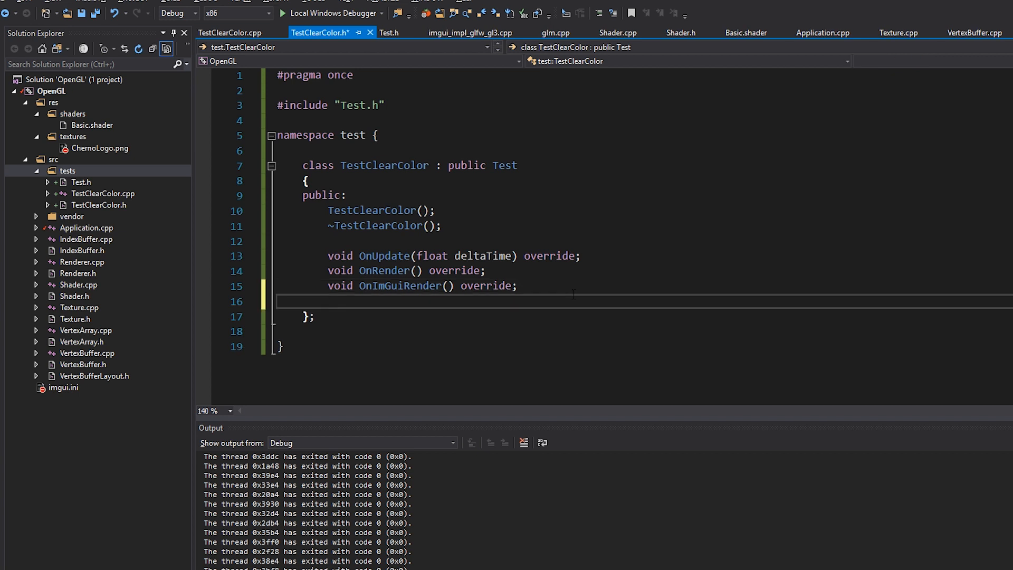
type("private:")
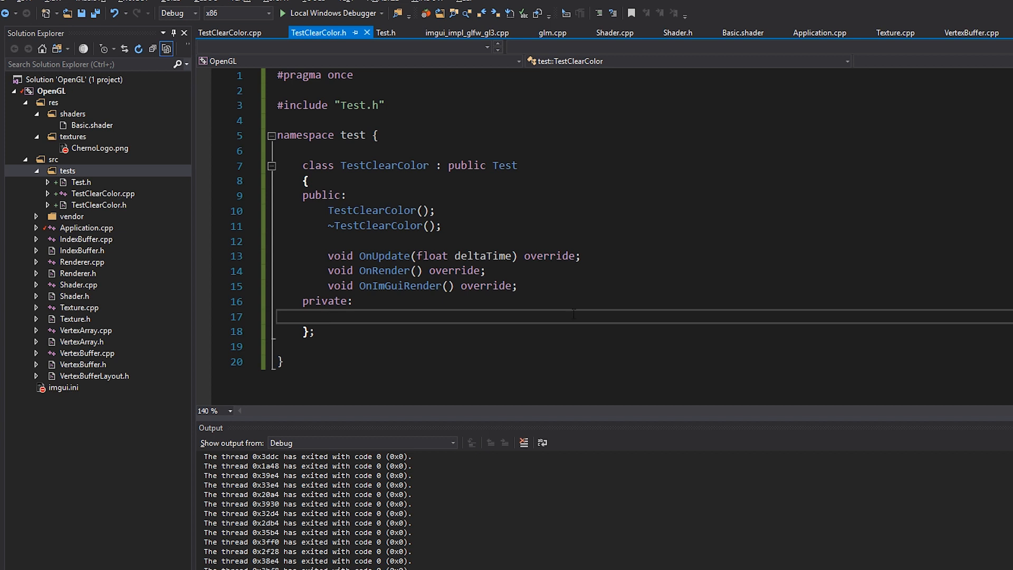
type("float")
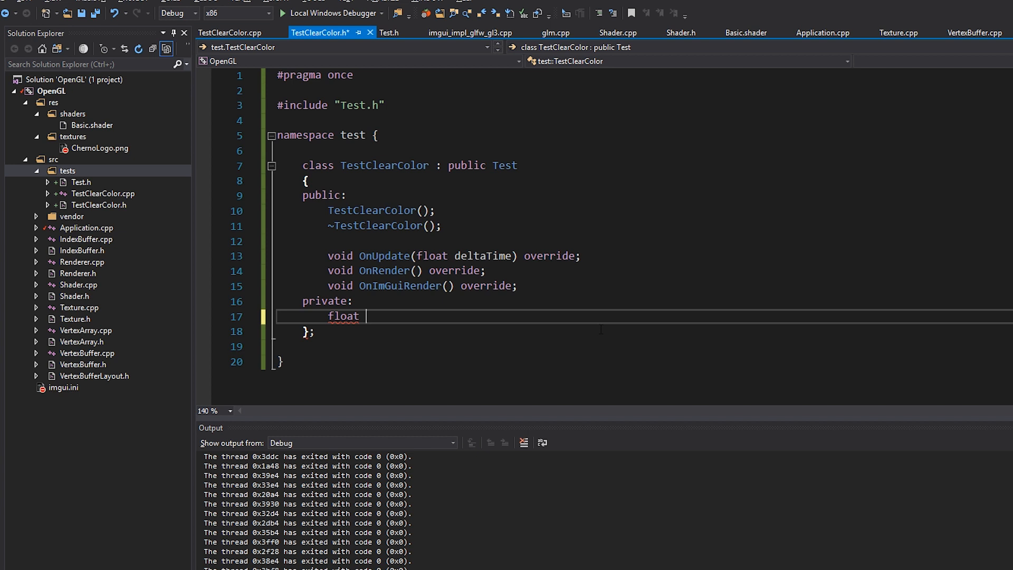
type("m_Col")
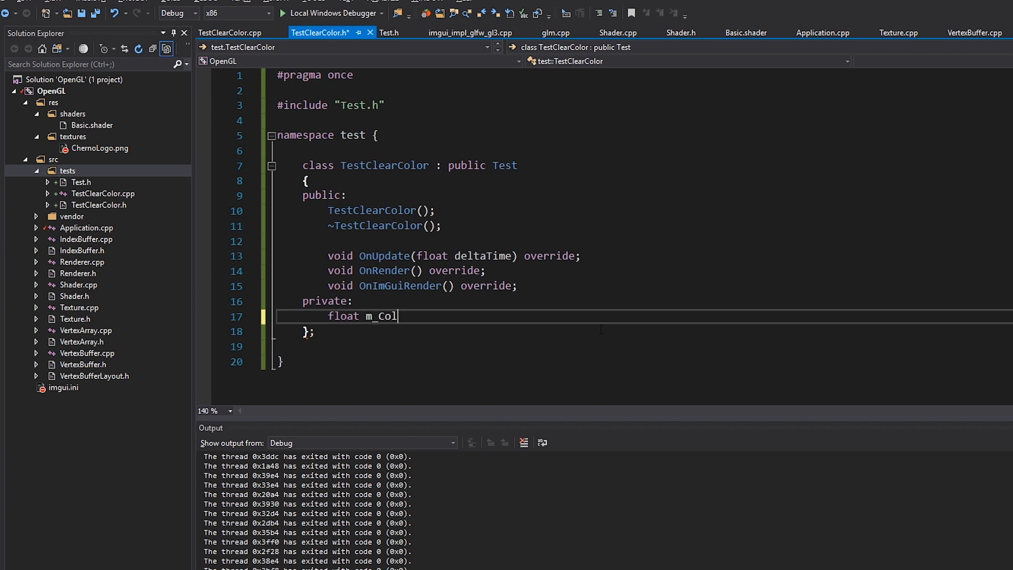
type("or[4];")
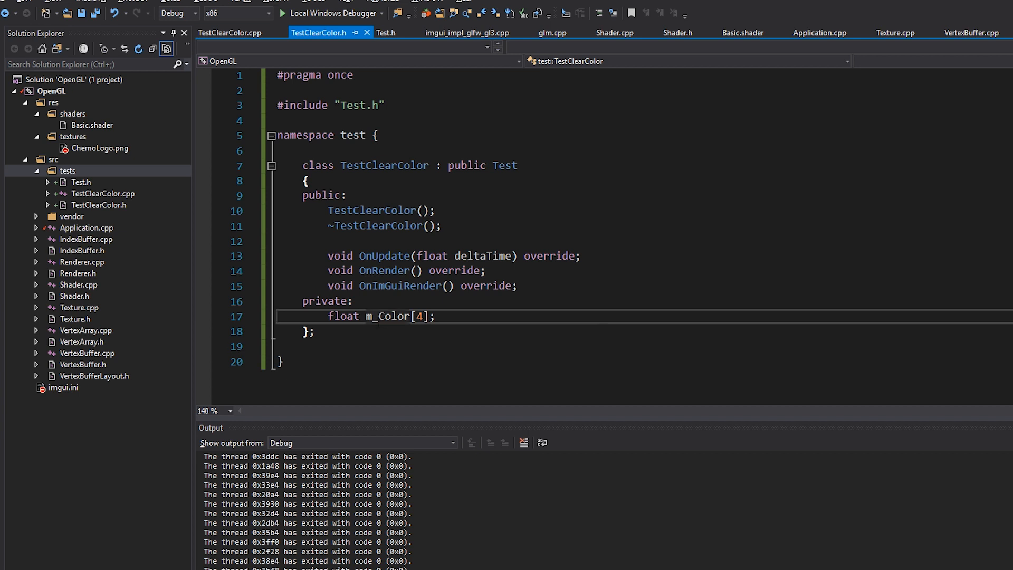
left_click(229, 33)
type(": m_ClearColor { ")
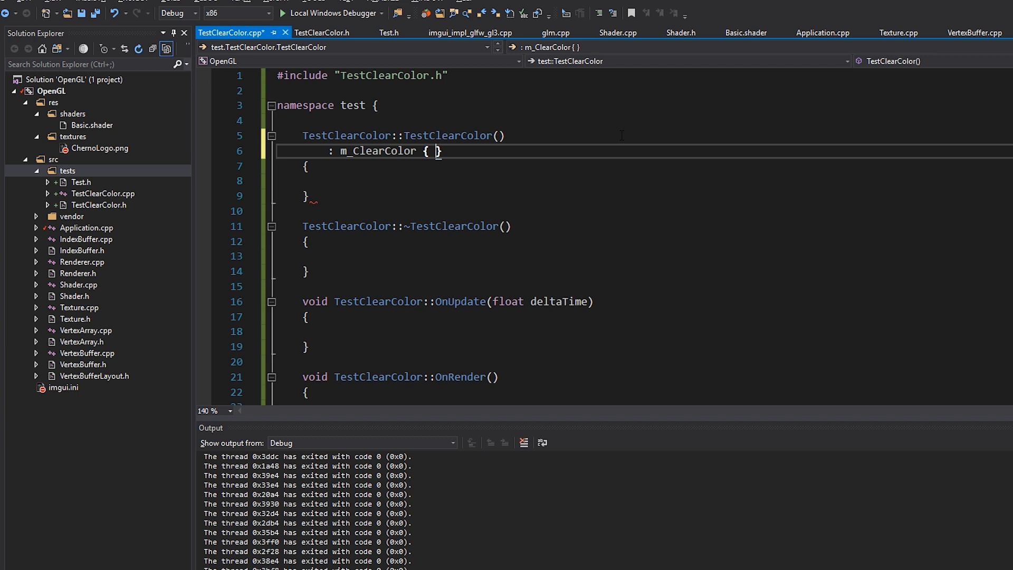
Initialise m_ClearColor in the constructor to { 0.2f, 0.3f, 0.8f, 1.0f }.
type("1.0")
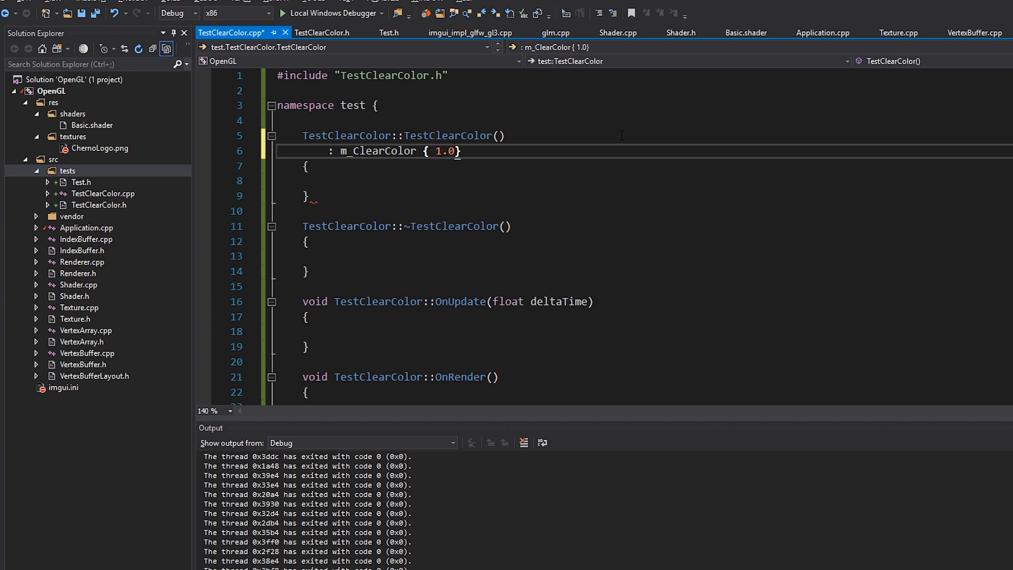
type("f, 0.0f,")
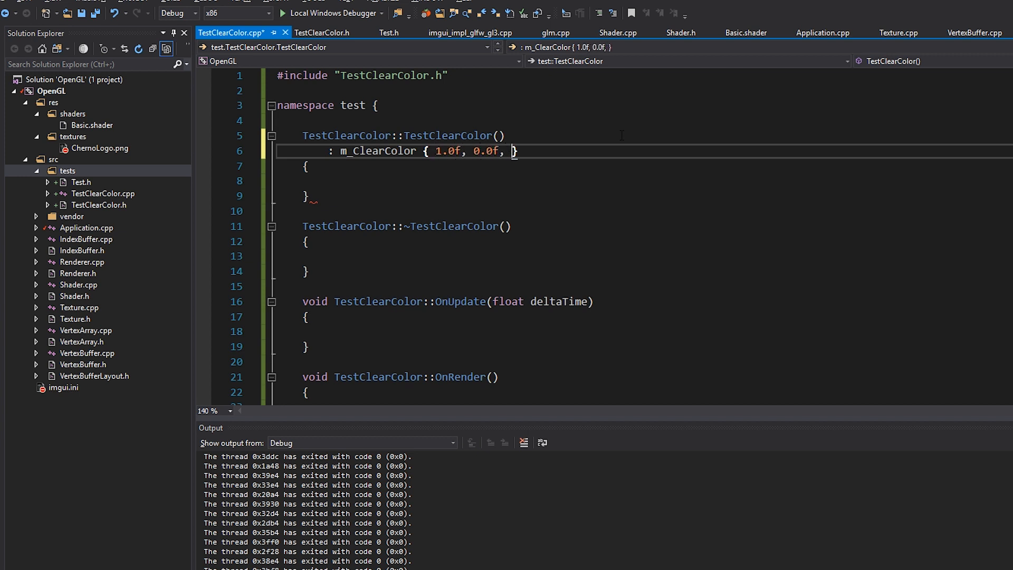
type("0.2f,")
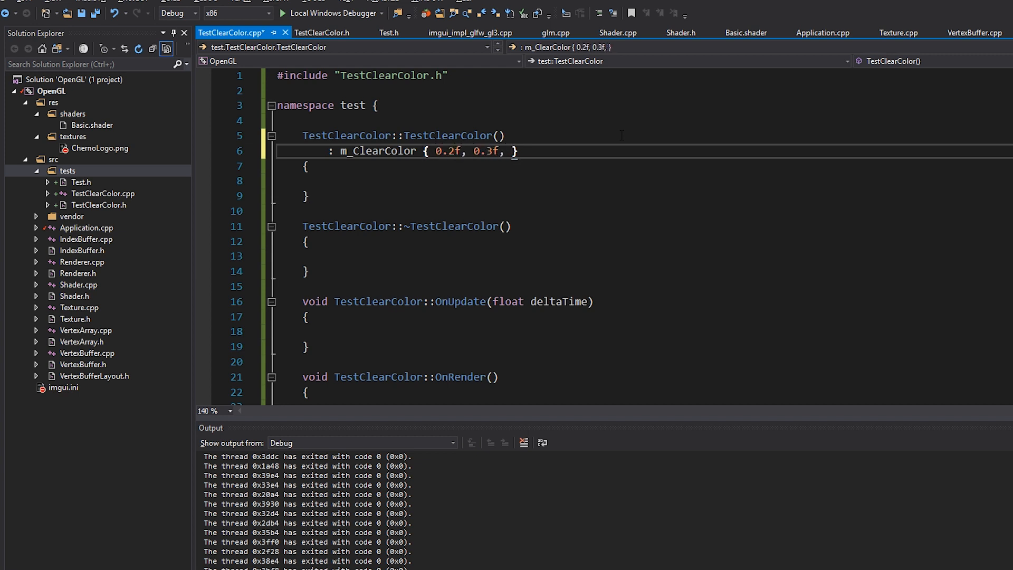
type("0.8f, 1.0f")
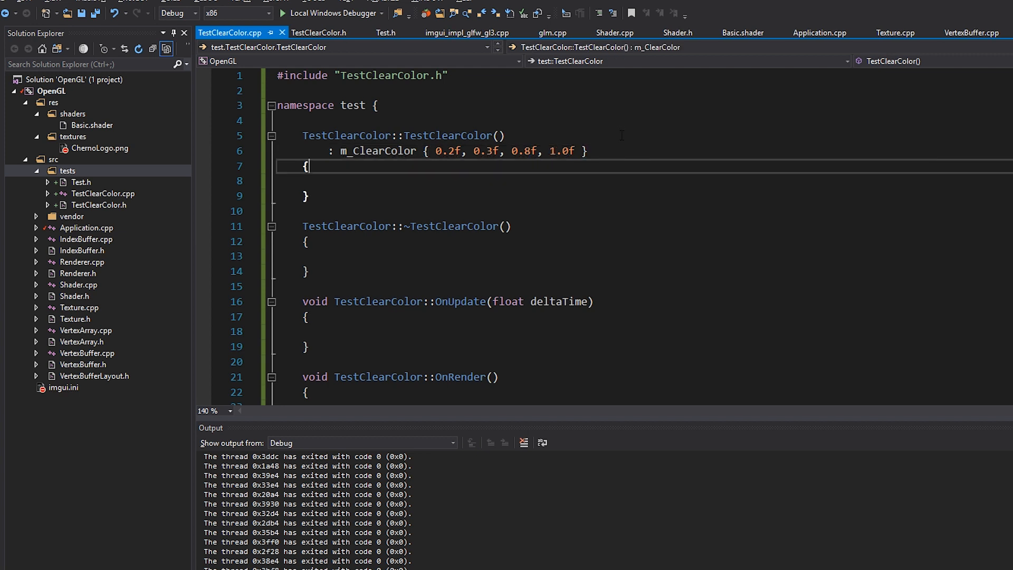
scroll("down", 3)
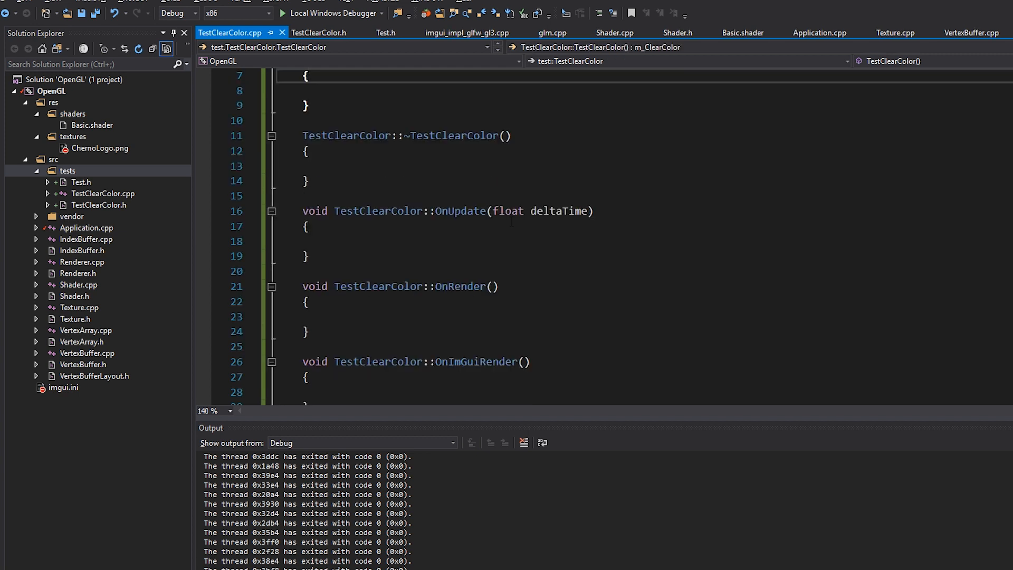
In OnRender, call GLCall(glClearColor(m_ClearColor[0..3])) and GLCall(glClear(GL_COLOR_BUFFER_BIT)).
left_click(307, 256)
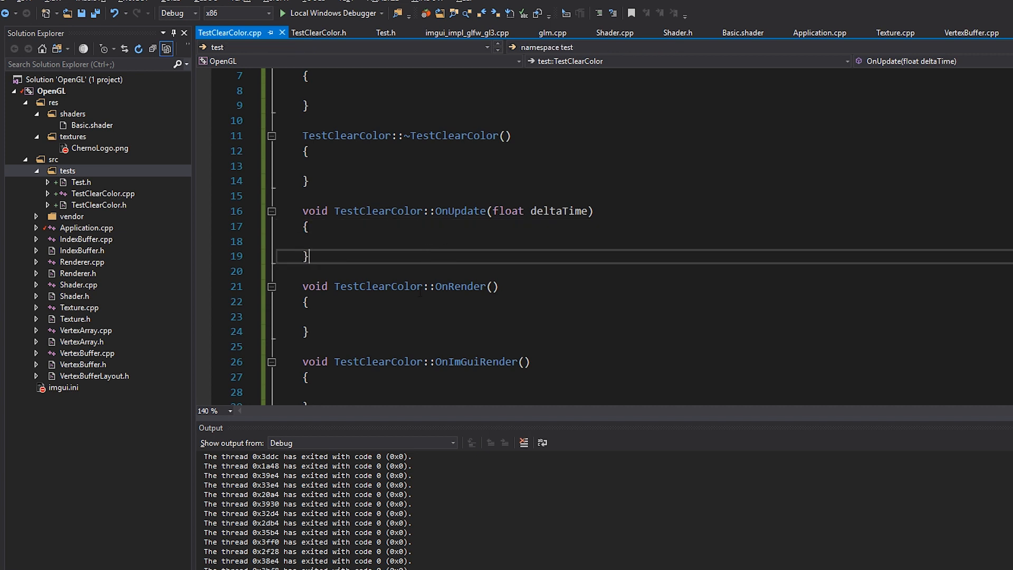
type("GLCall()")
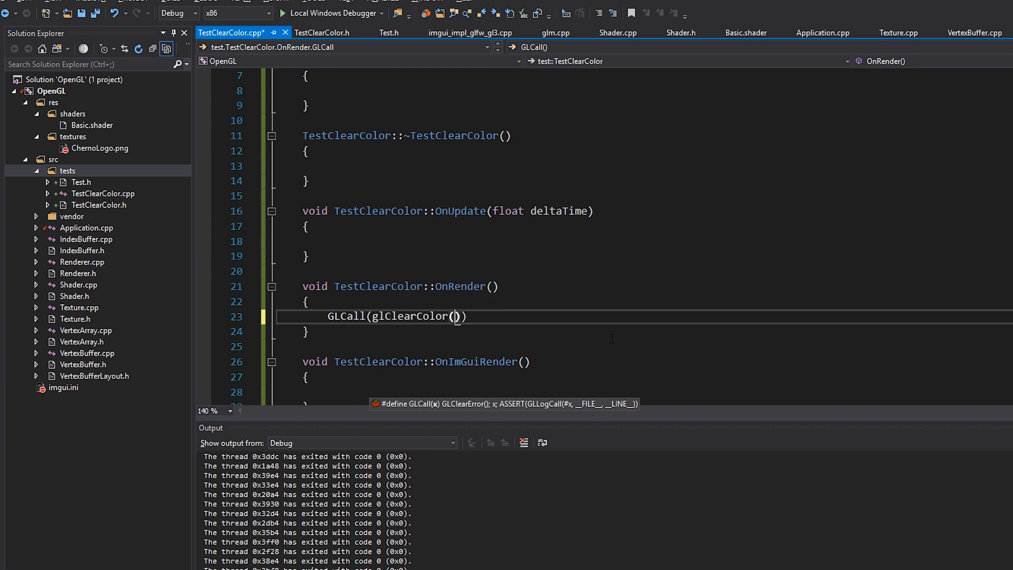
type("m_ClearColor")
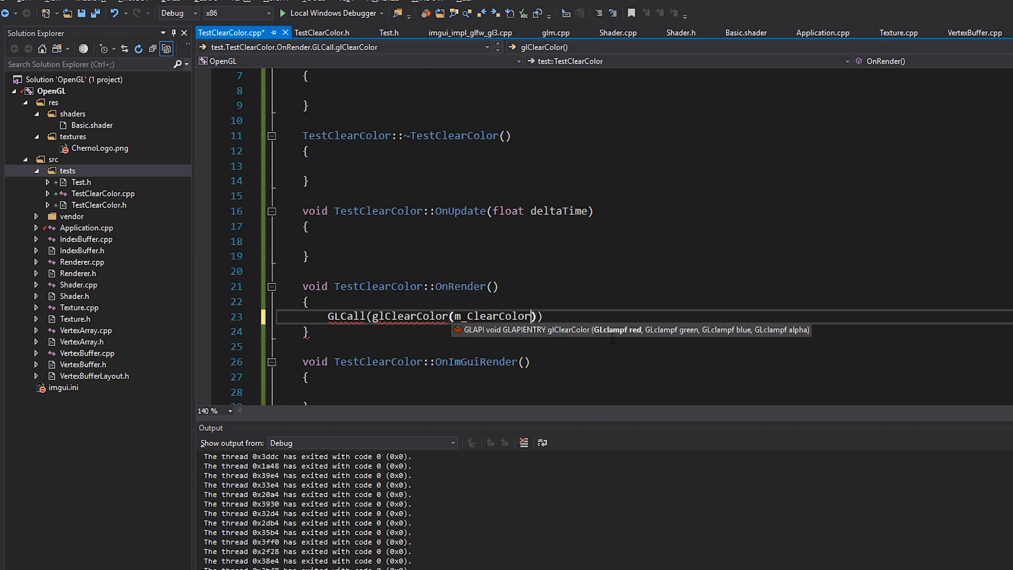
type("[0")
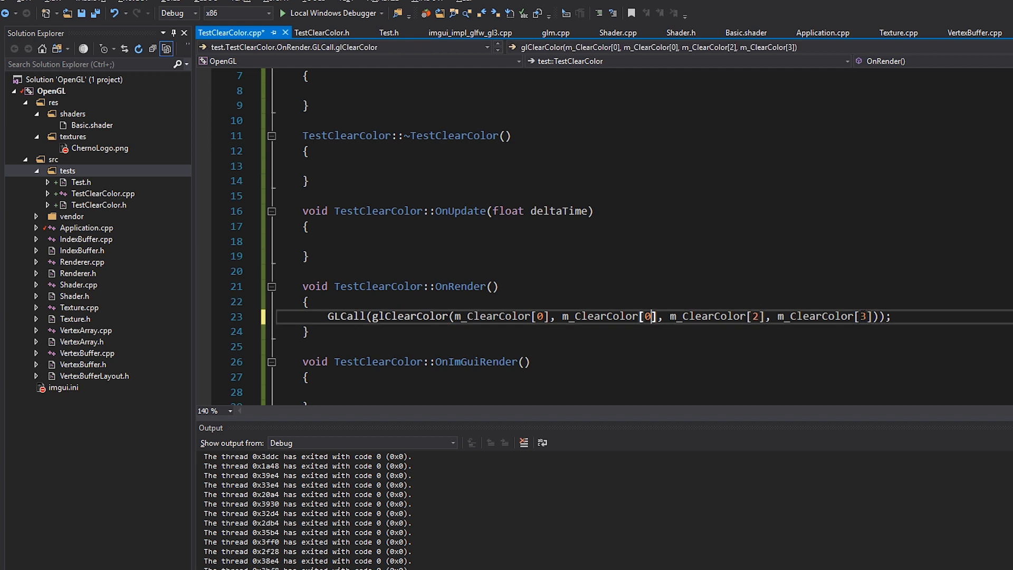
type("1")
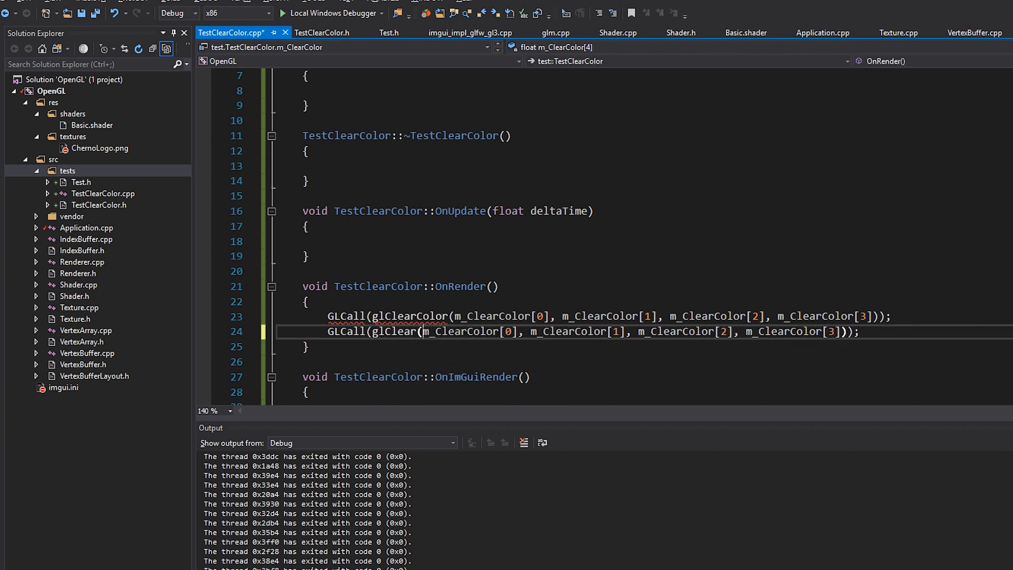
type("GL_COLOR")
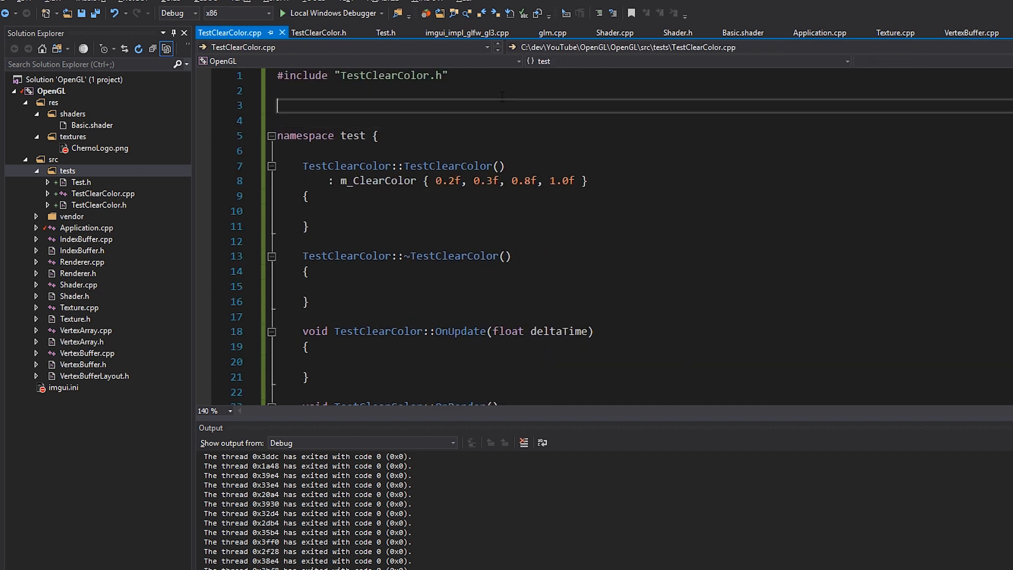
Add #include <GL/glew.h> below the TestClearColor.h include.
type("#")
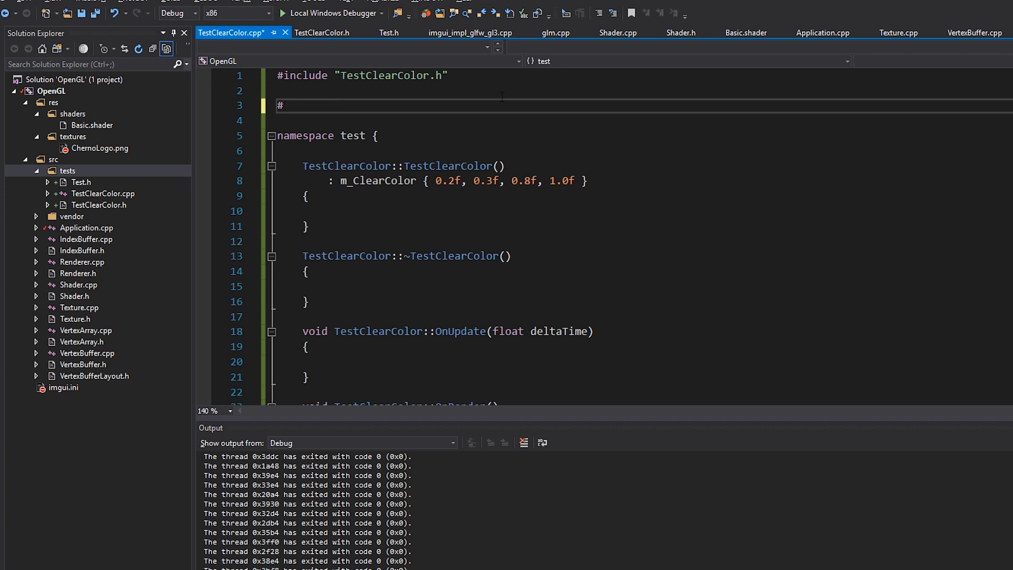
type("include <GL/glew.h>")
left_click(640, 120)
type("#include \"Renderer.h\"")
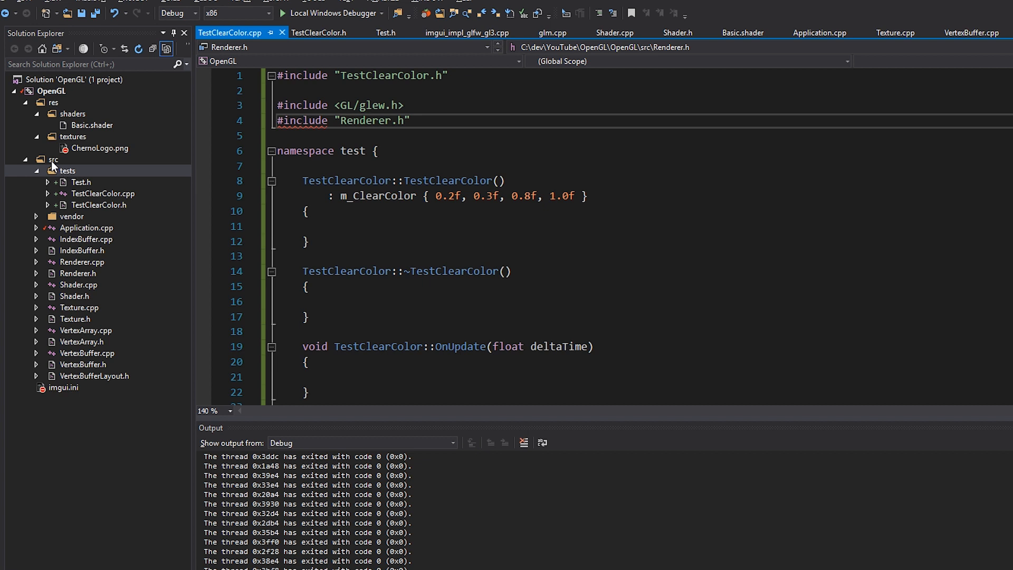
right_click(51, 91)
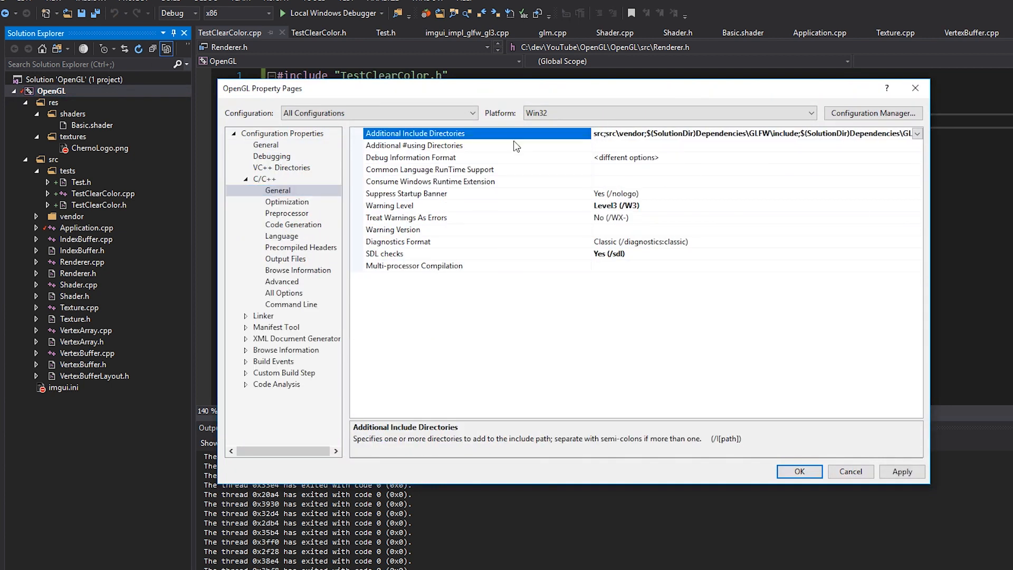
mouse_move(290, 205)
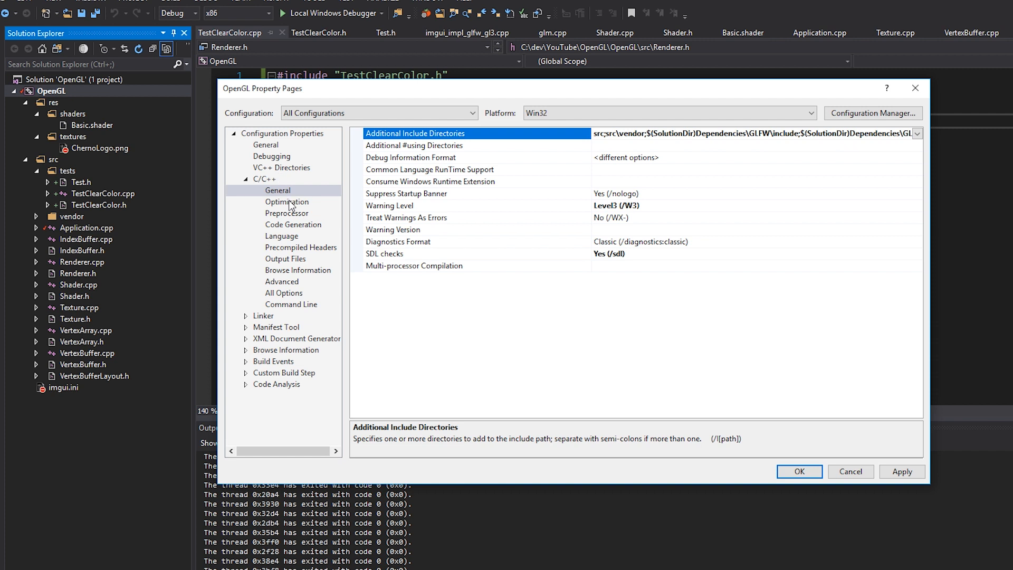
left_click(755, 133)
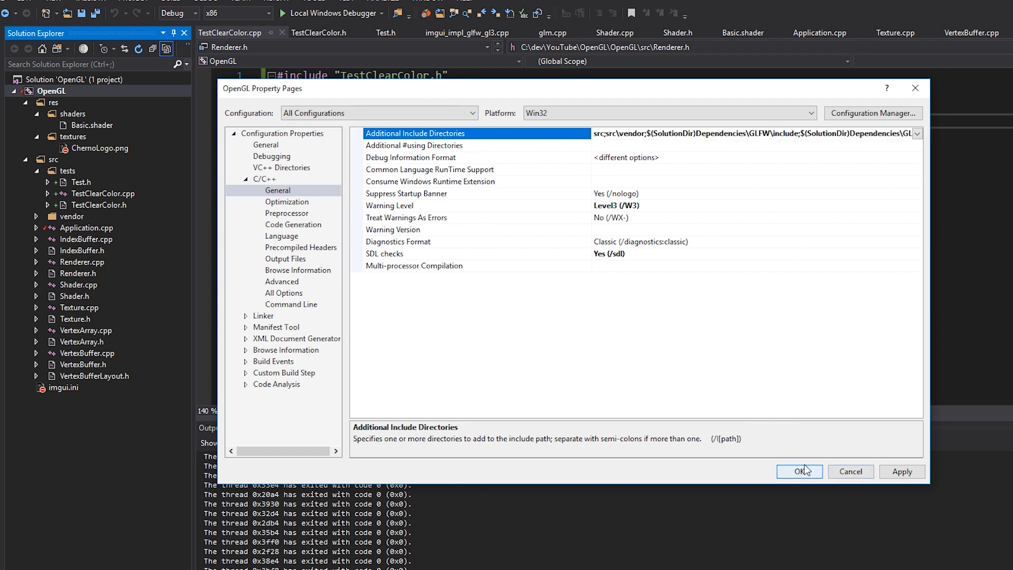
left_click(799, 471)
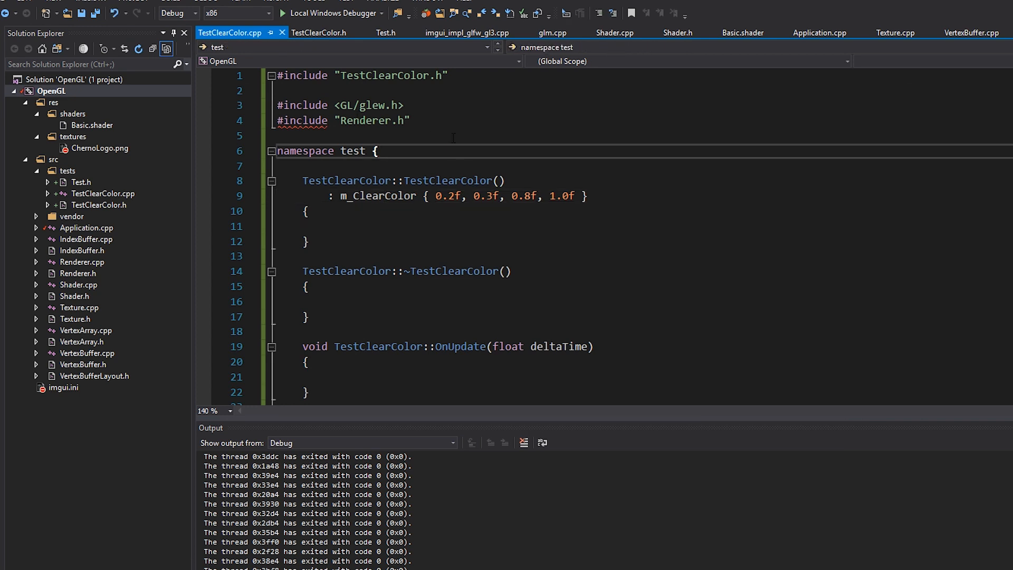
Inspect the empty OnImGuiRender and destructor bodies in TestClearColor.cpp.
scroll("down", 3)
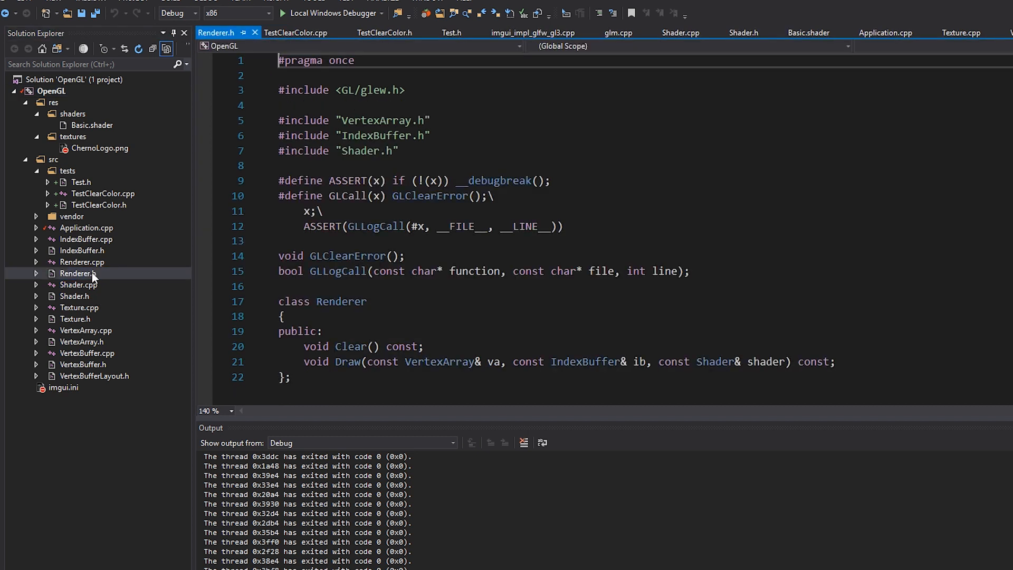
left_click(295, 33)
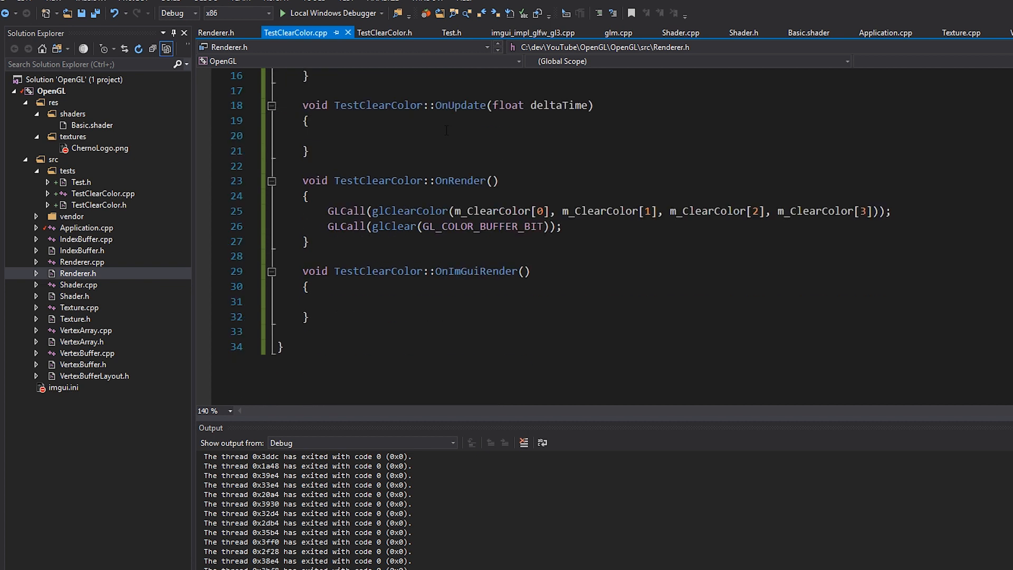
left_click(310, 286)
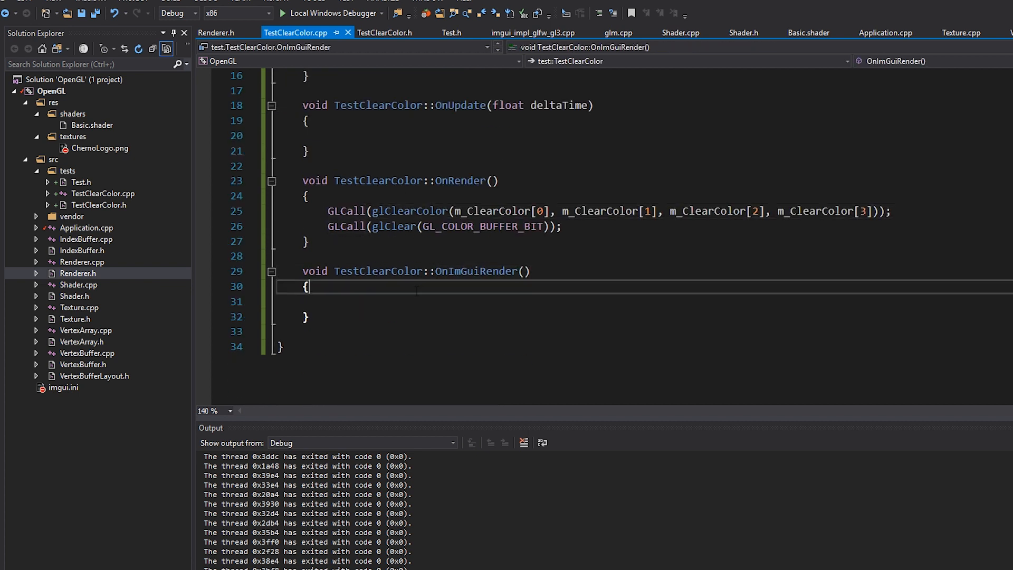
scroll("up", 3)
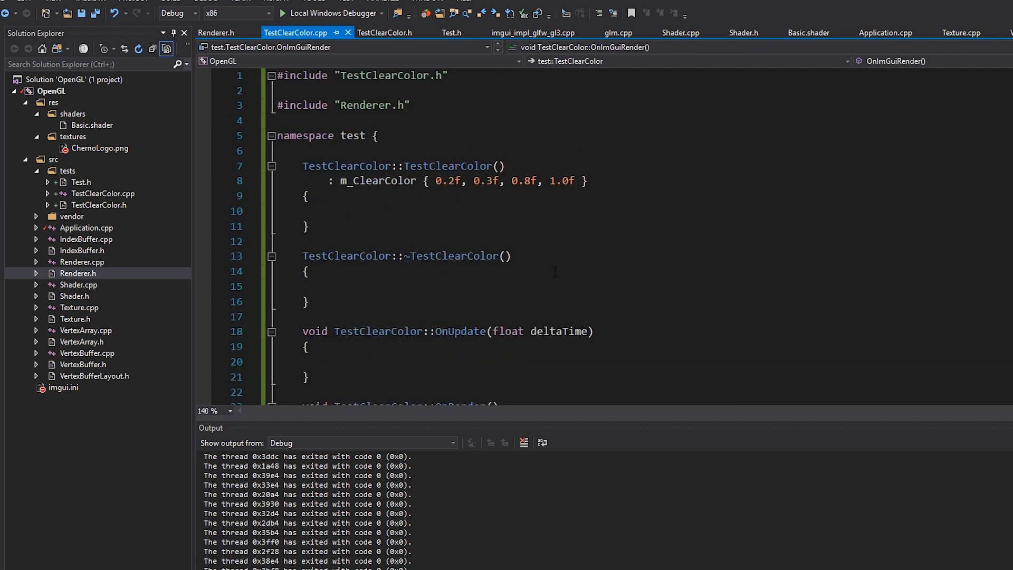
left_click(310, 271)
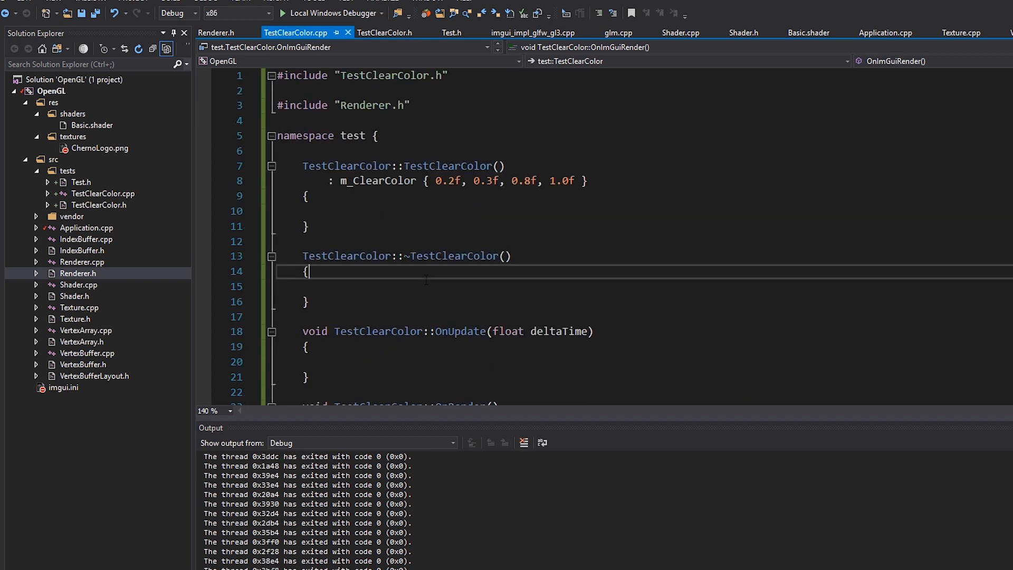
left_click(426, 286)
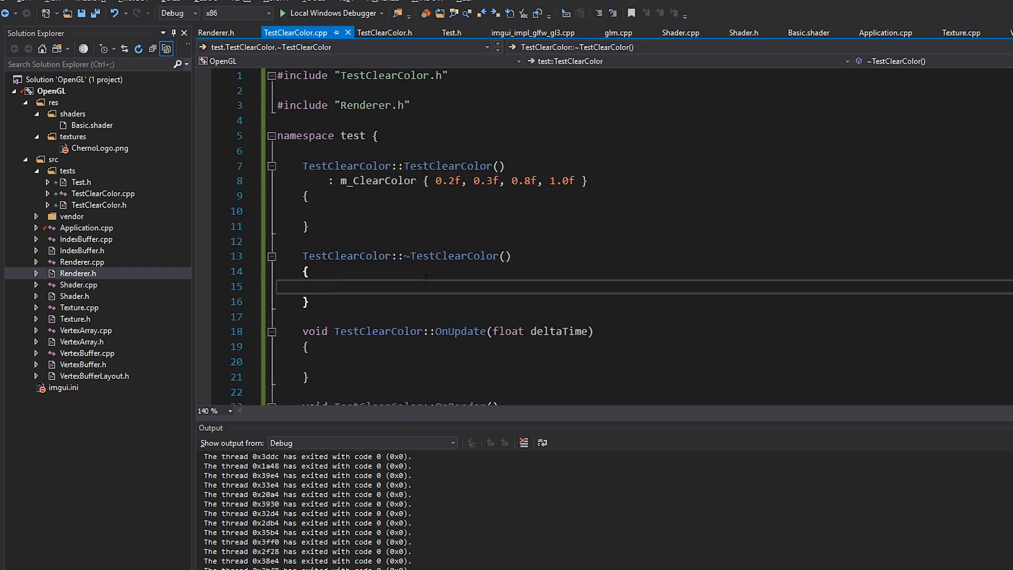
Check the m_ClearColor declaration in the header, then remove the blank line inside the destructor.
left_click(385, 33)
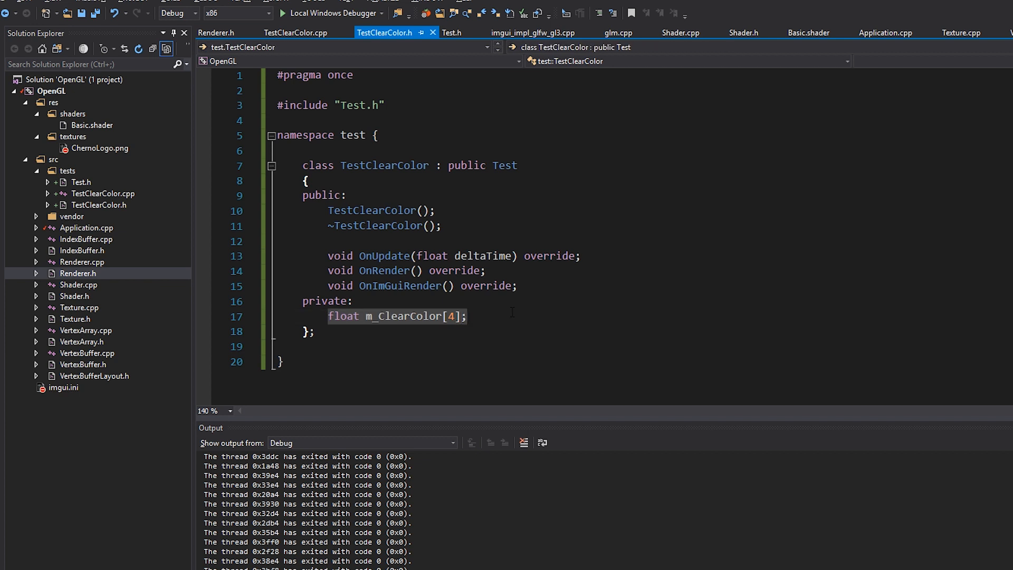
left_click(468, 316)
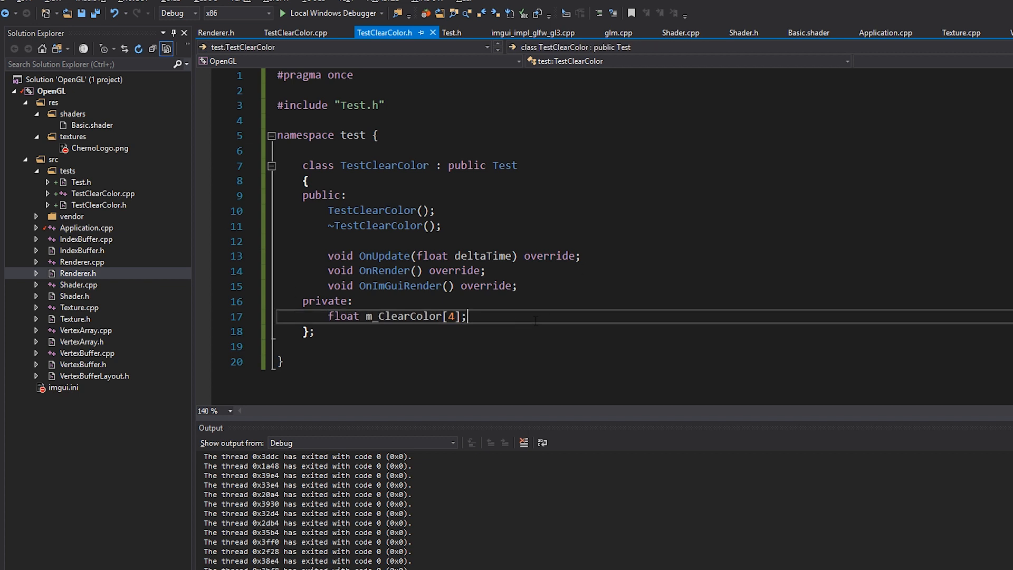
left_click(294, 33)
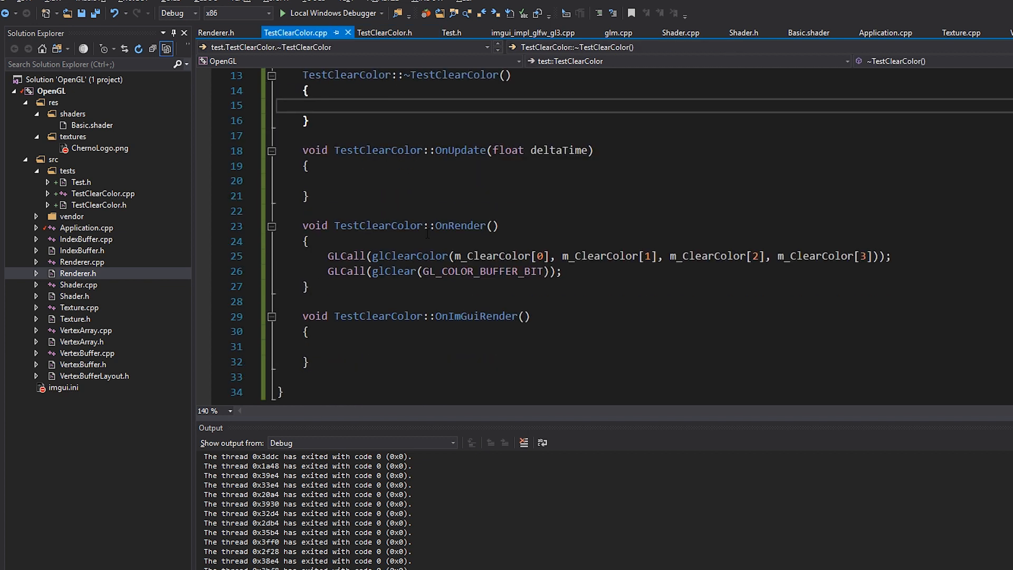
scroll("up", 3)
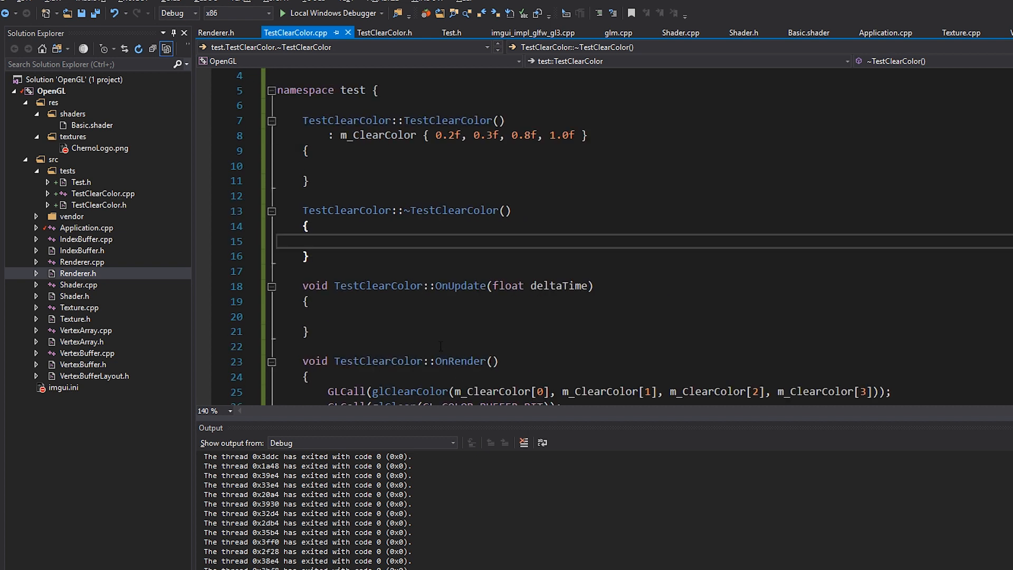
key("Delete")
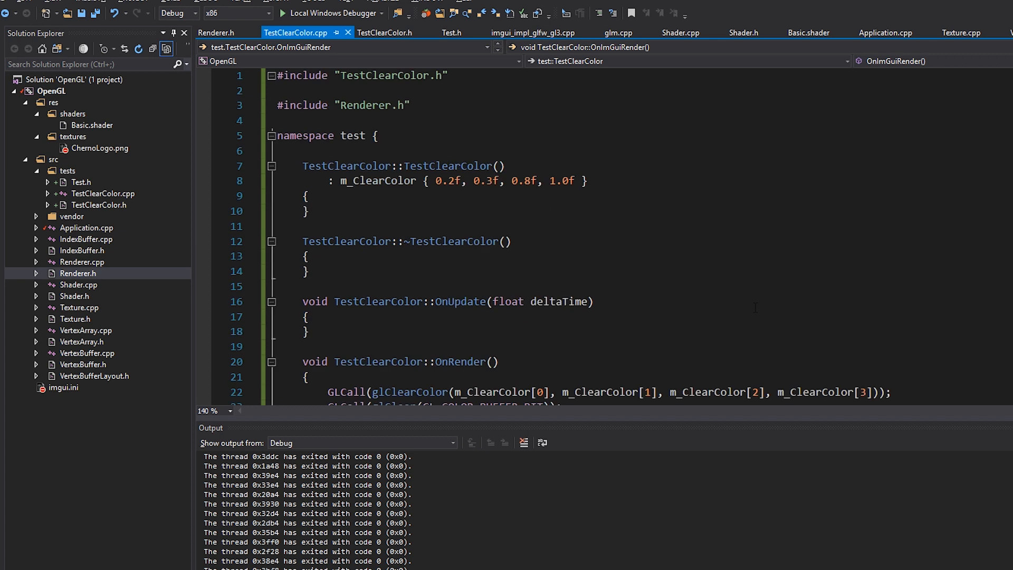
Start an #include line in TestClearColor.cpp while compacting the empty bodies.
type("#include")
type("Im")
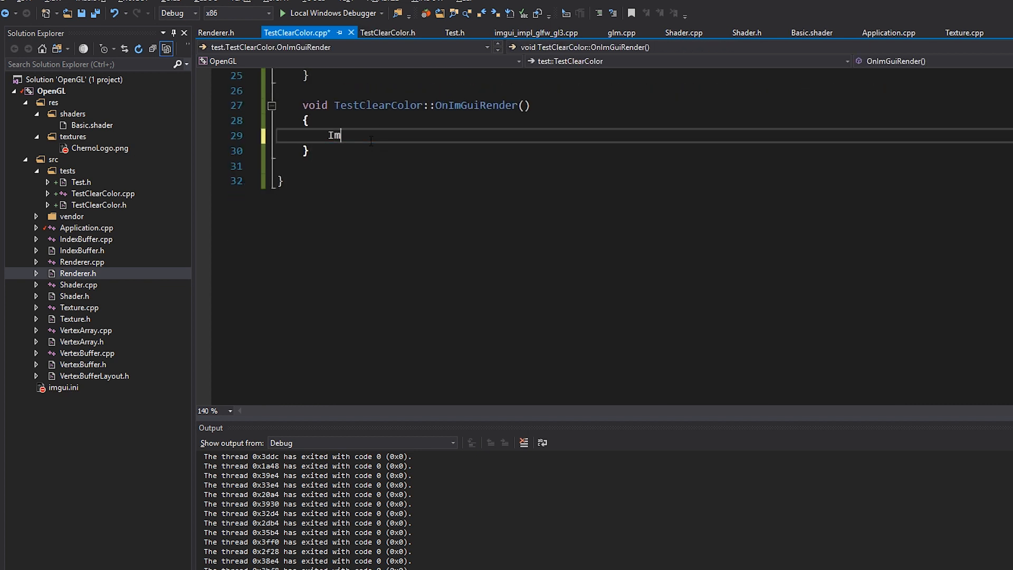
In OnImGuiRender, call ImGui::ColorEdit4("Clear Color", m_ClearColor) via IntelliSense.
type("Gui::")
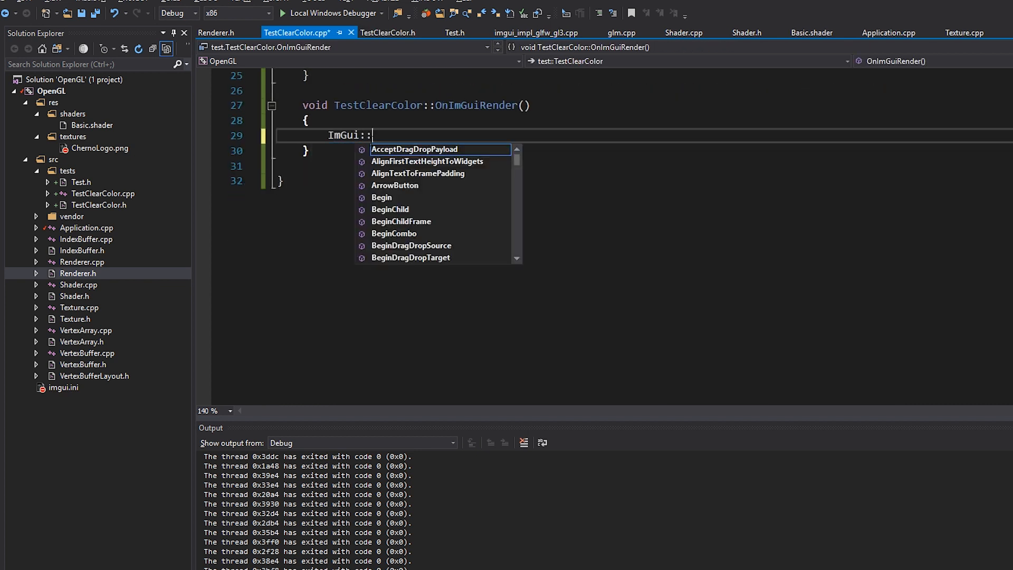
type("Color4")
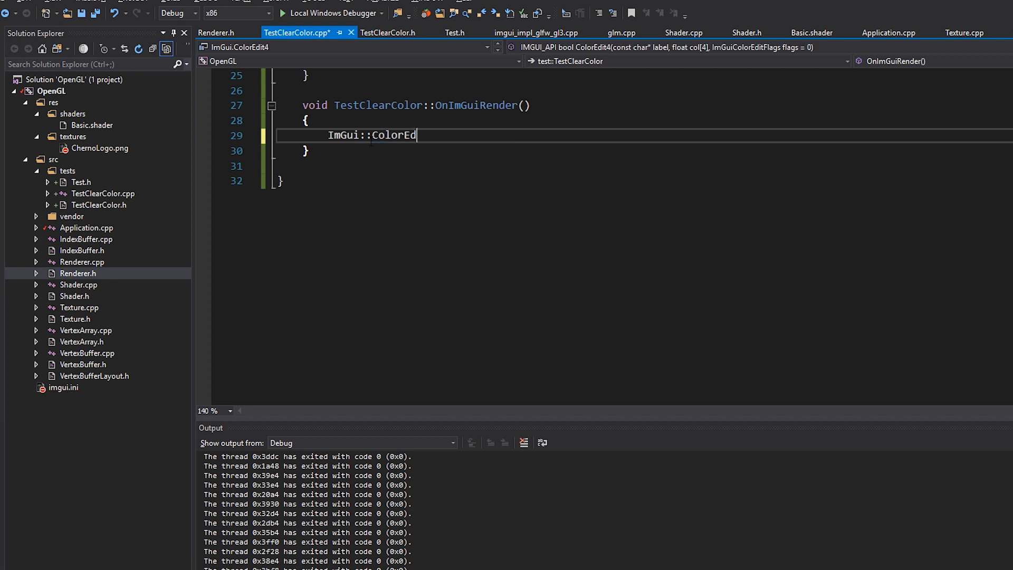
type("Pi")
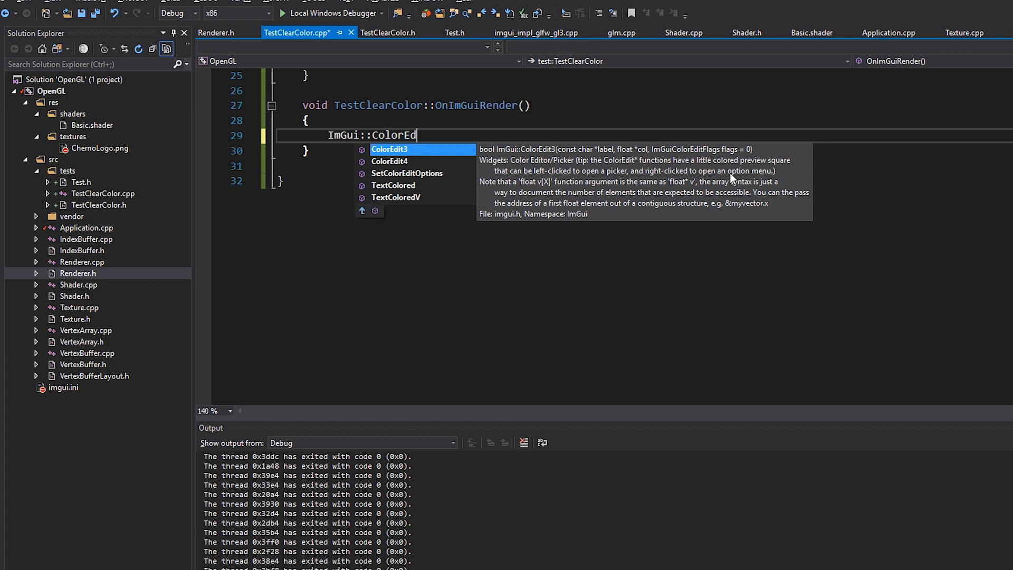
mouse_move(561, 183)
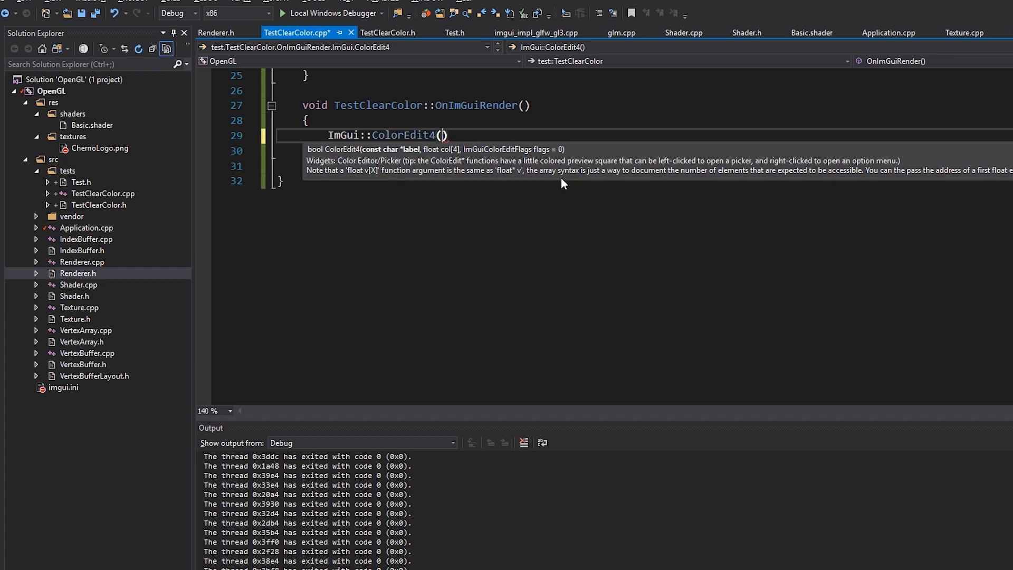
type("\"Clear Co")
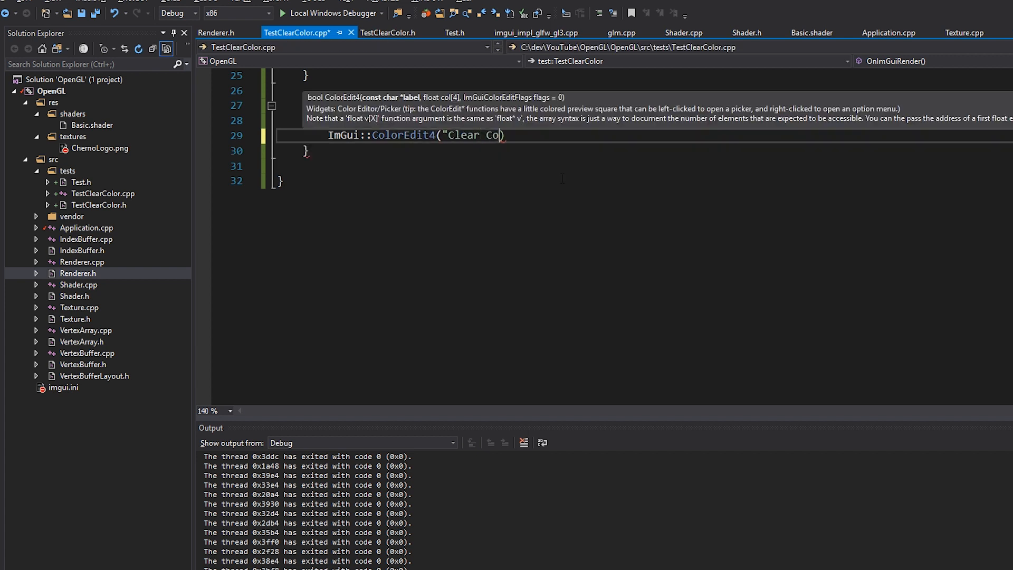
type("lor\", m_ClearColor")
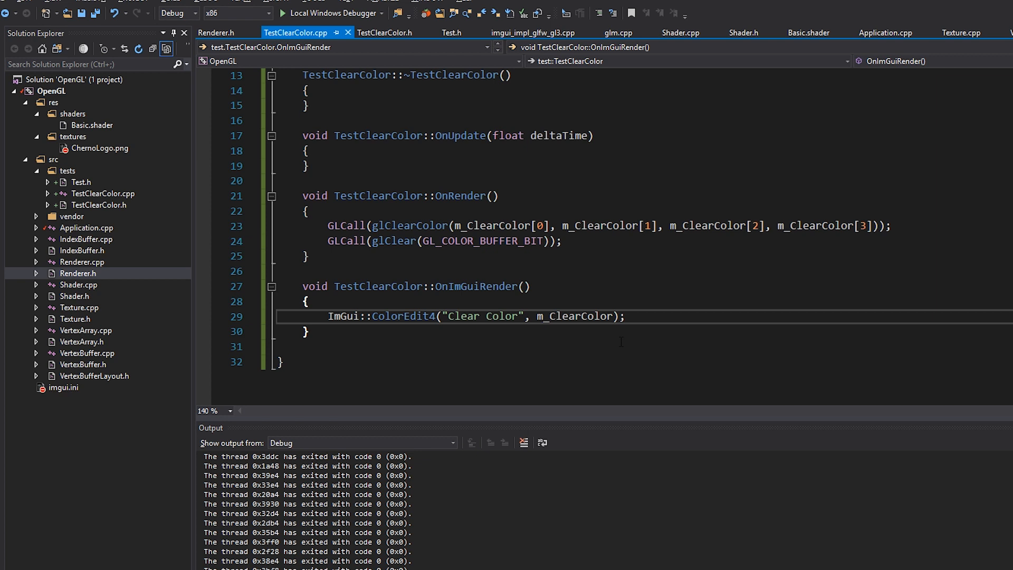
scroll("up", 3)
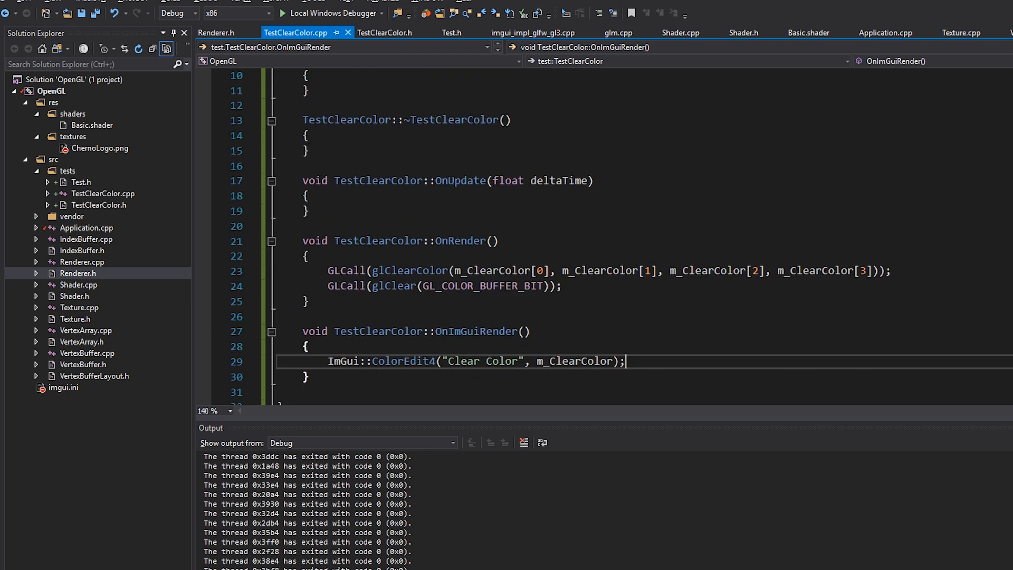
Add #include "imgui/imgui.h" below the Renderer.h include and review the OnRender function.
scroll("up", 3)
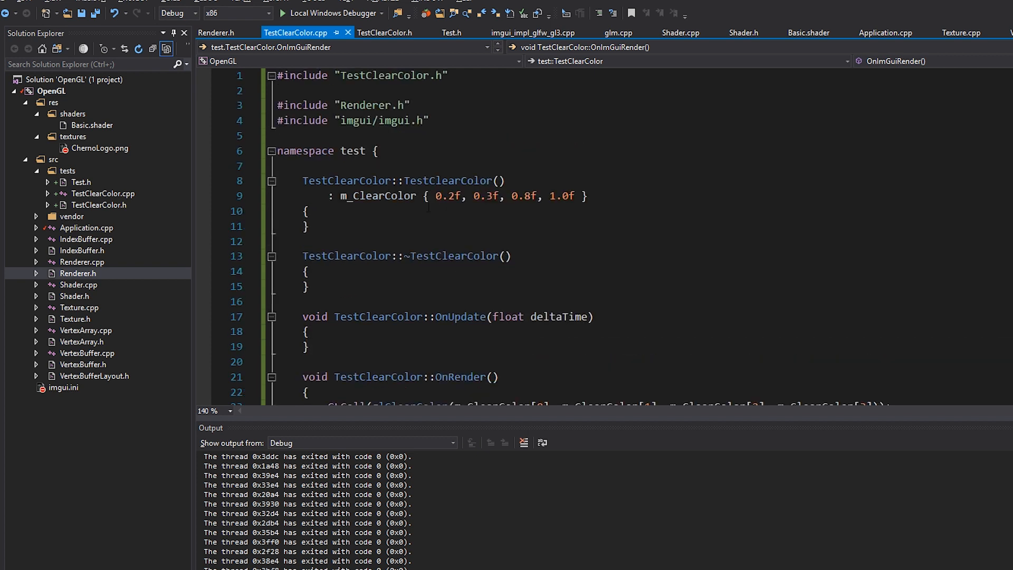
left_click(330, 255)
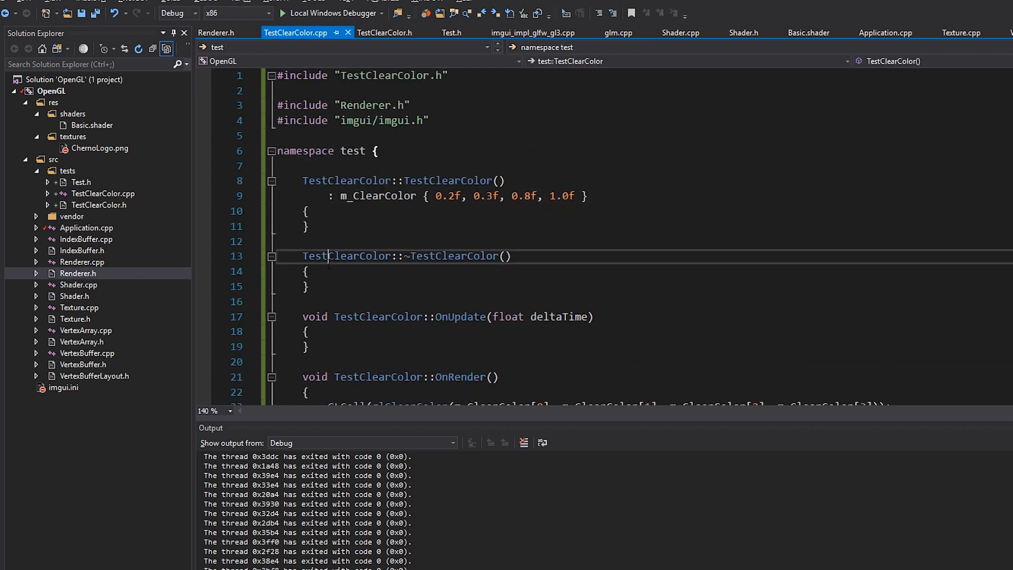
scroll("down", 3)
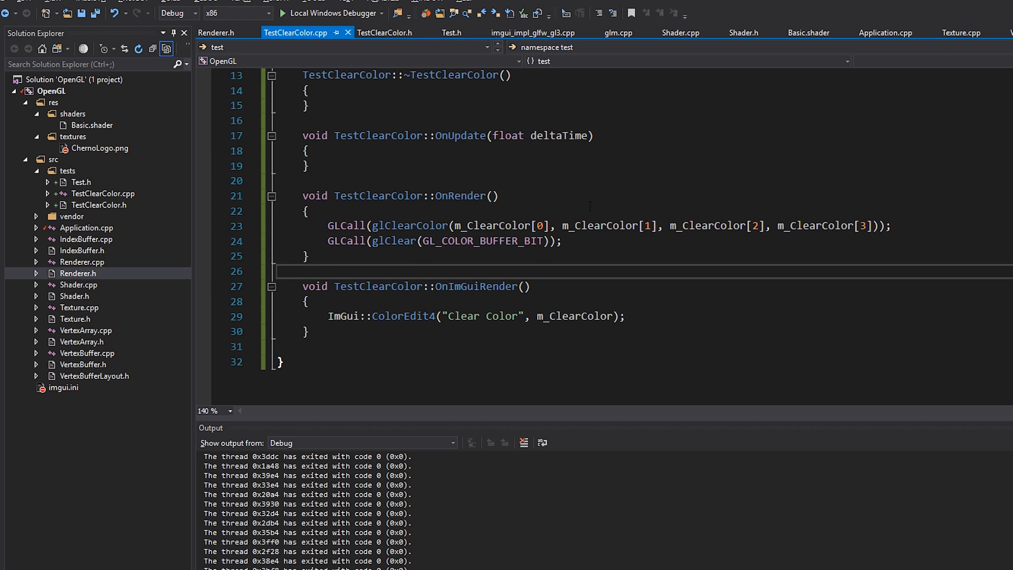
left_click(307, 211)
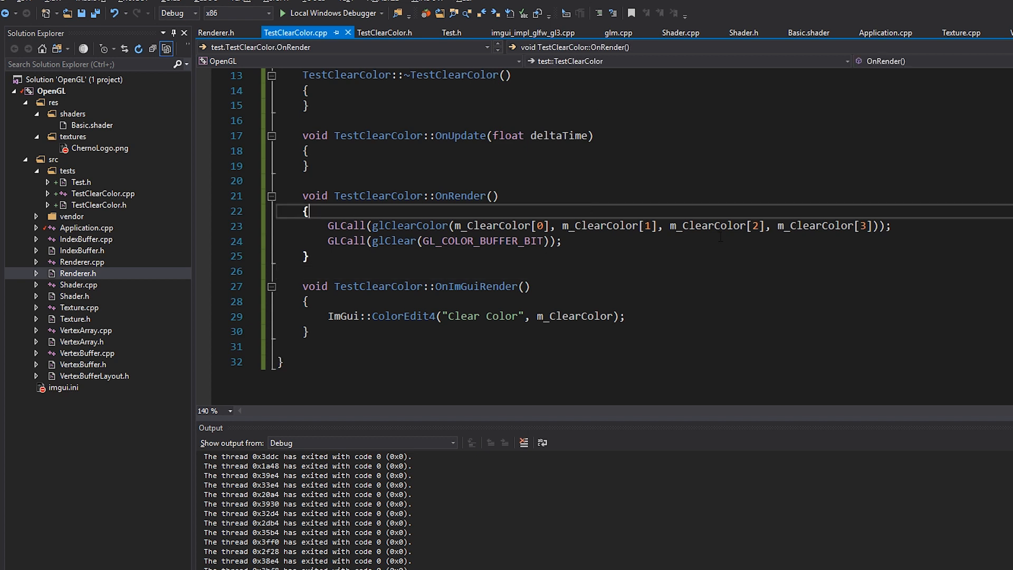
Switch to Application.cpp and remove the unused float translation and colour-animation variables.
left_click(885, 33)
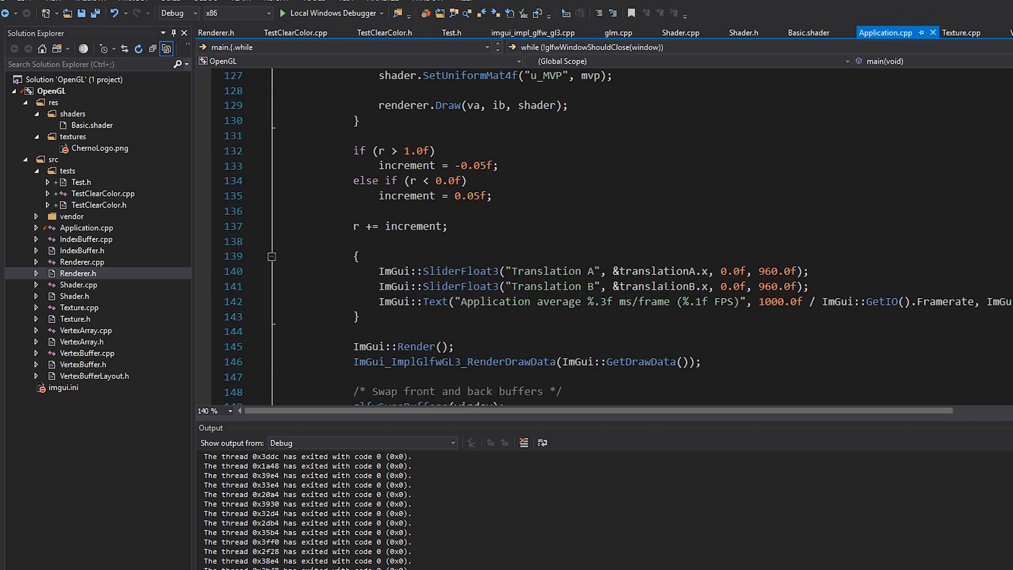
scroll("up", 3)
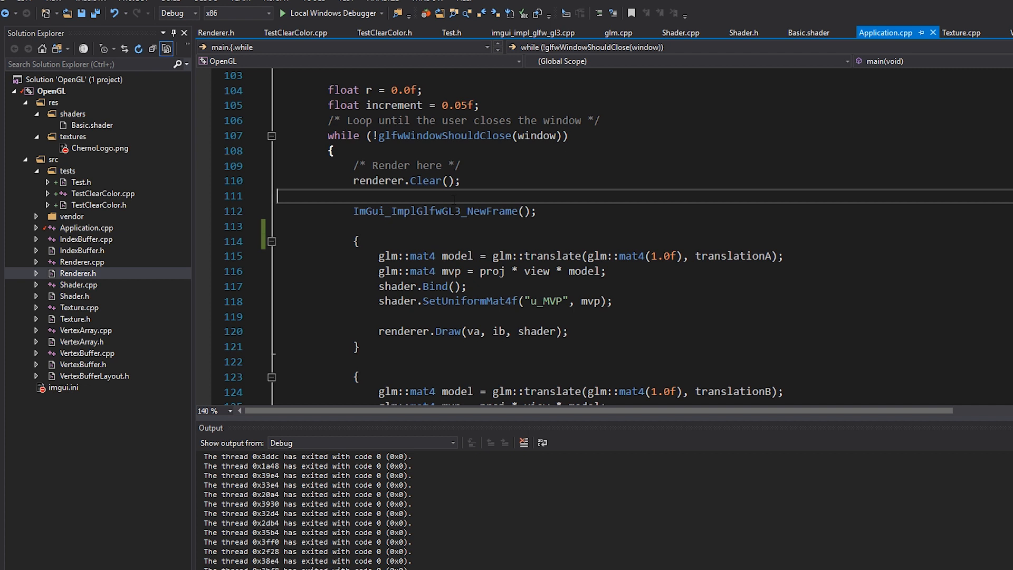
scroll("down", 3)
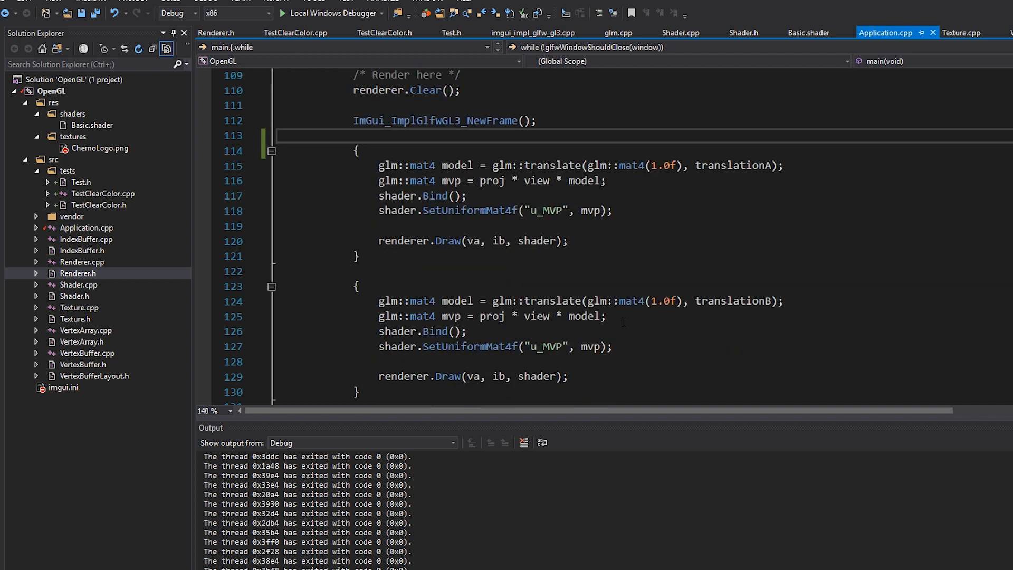
scroll("down", 3)
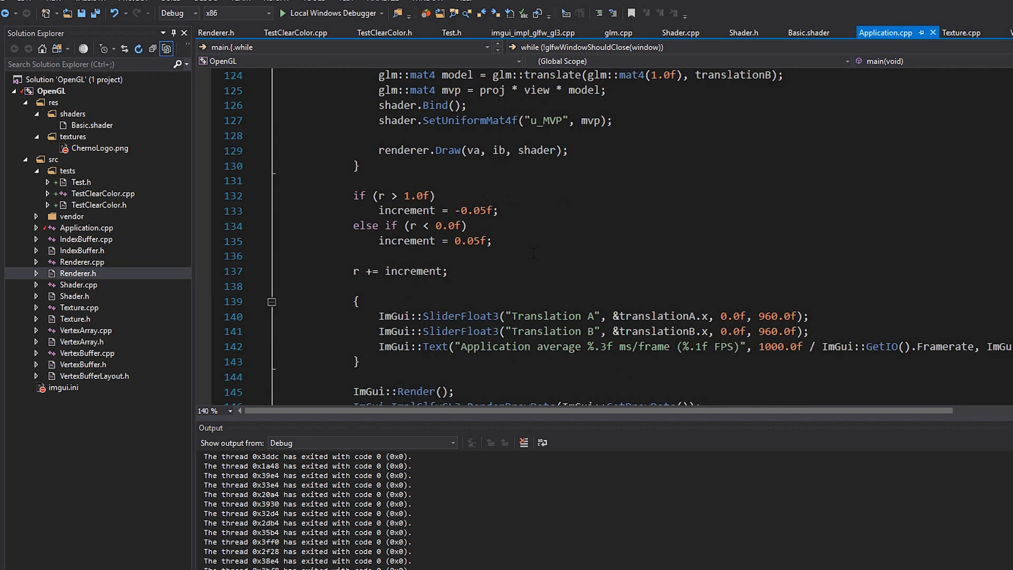
scroll("down", 3)
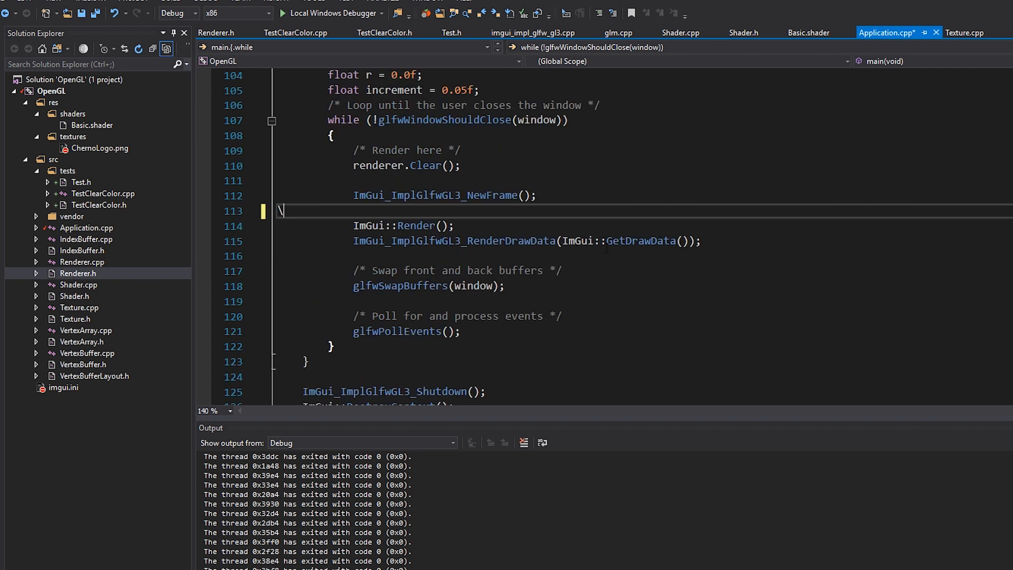
scroll("up", 3)
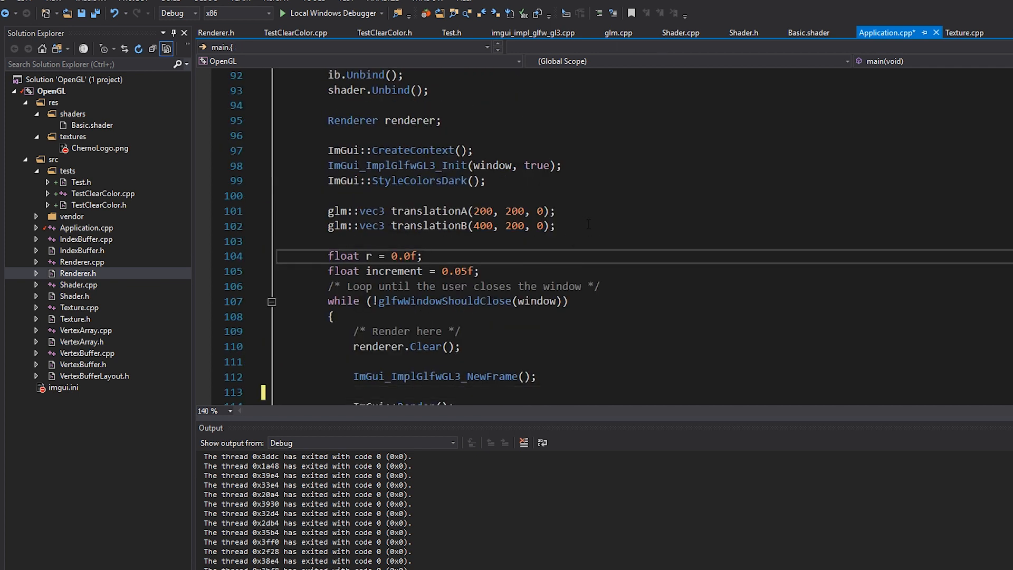
left_click(481, 272)
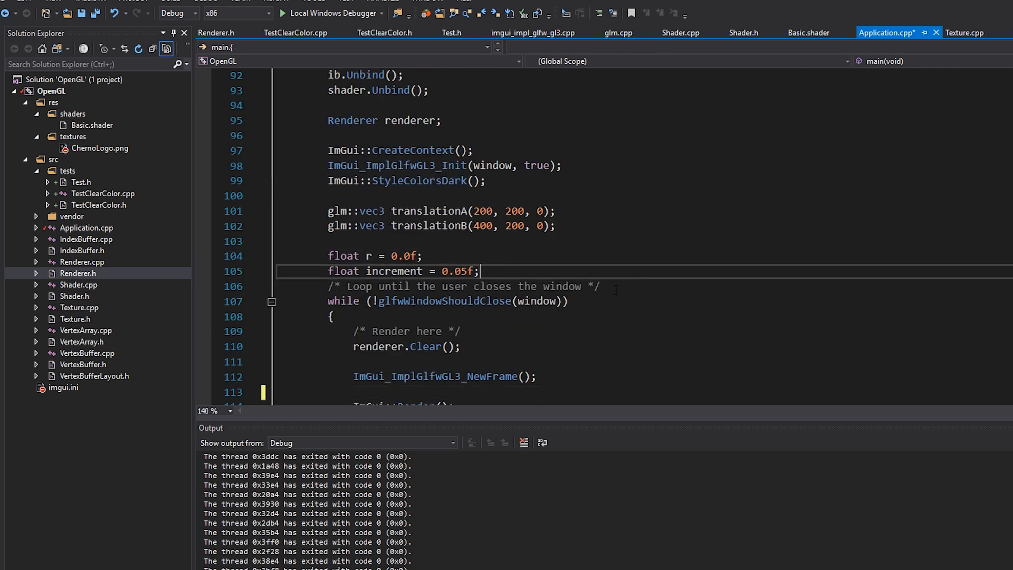
Delete the old quad, buffer, shader and texture setup code, keeping ImGui init and the bare loop.
scroll("up", 3)
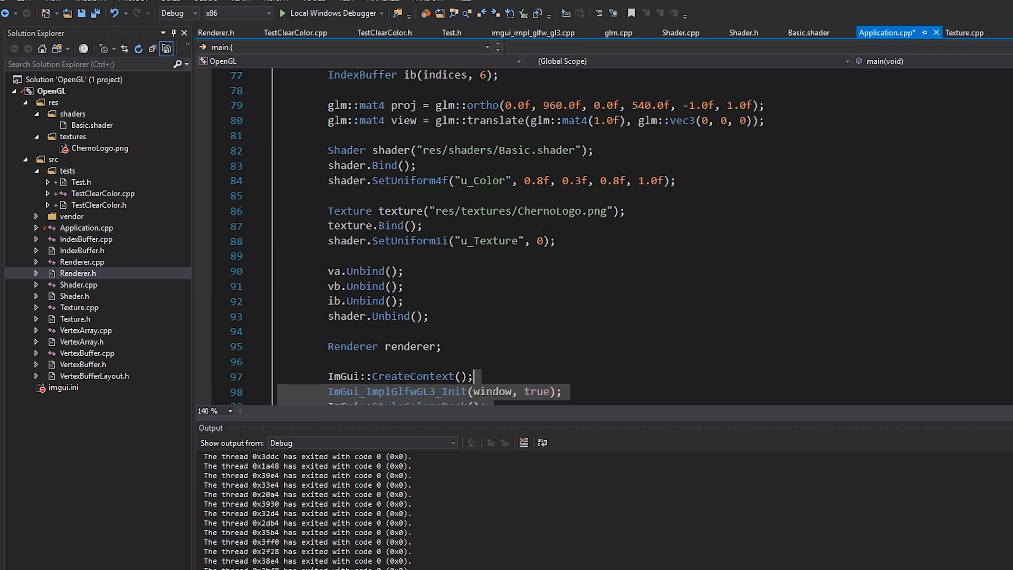
scroll("down", 3)
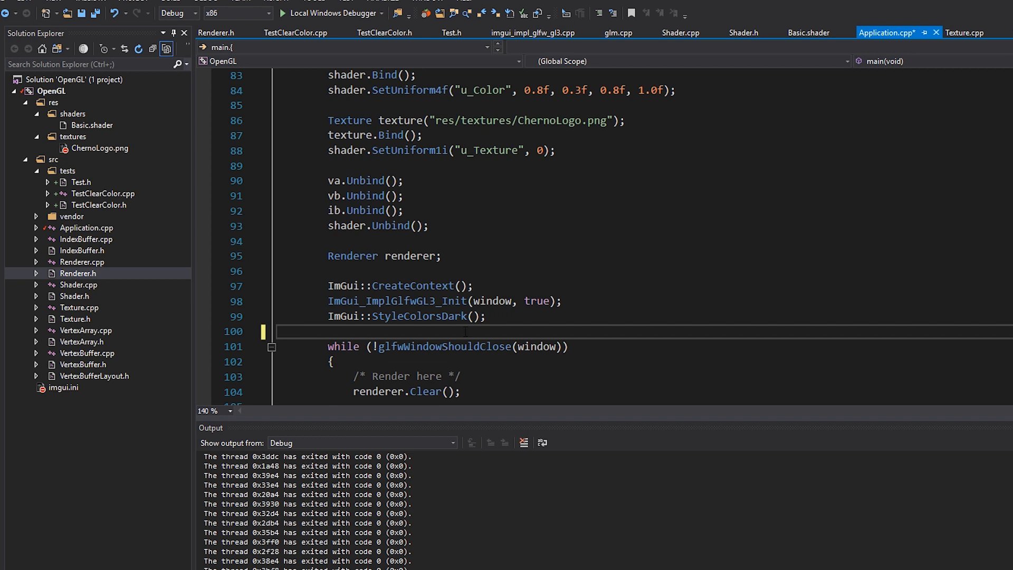
left_click(430, 225)
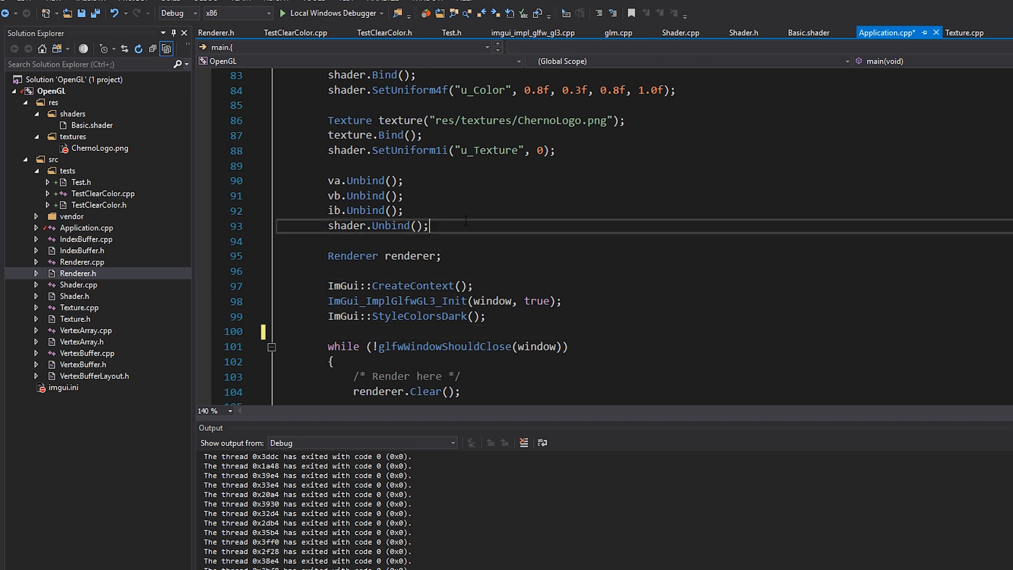
scroll("up", 3)
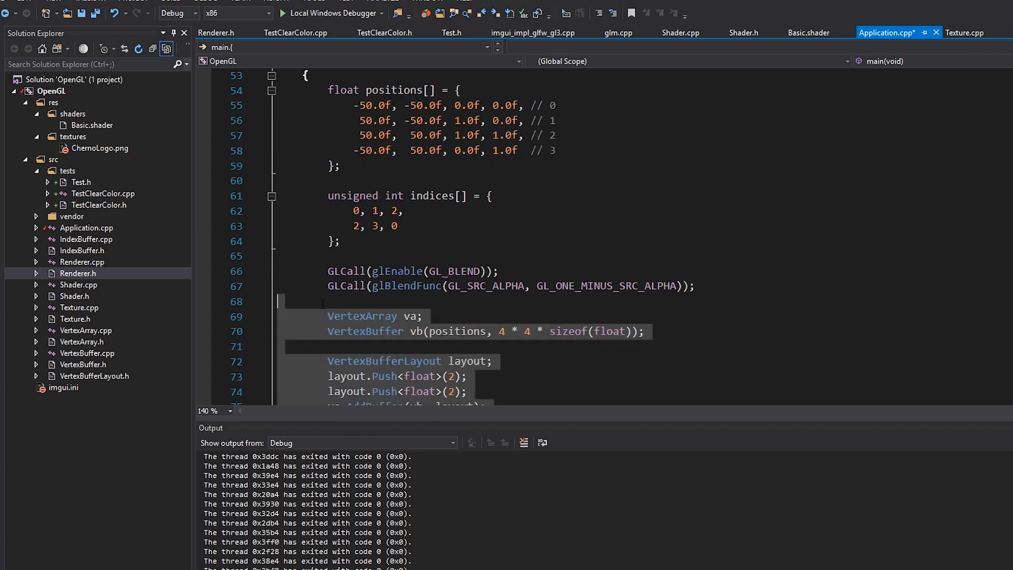
scroll("up", 3)
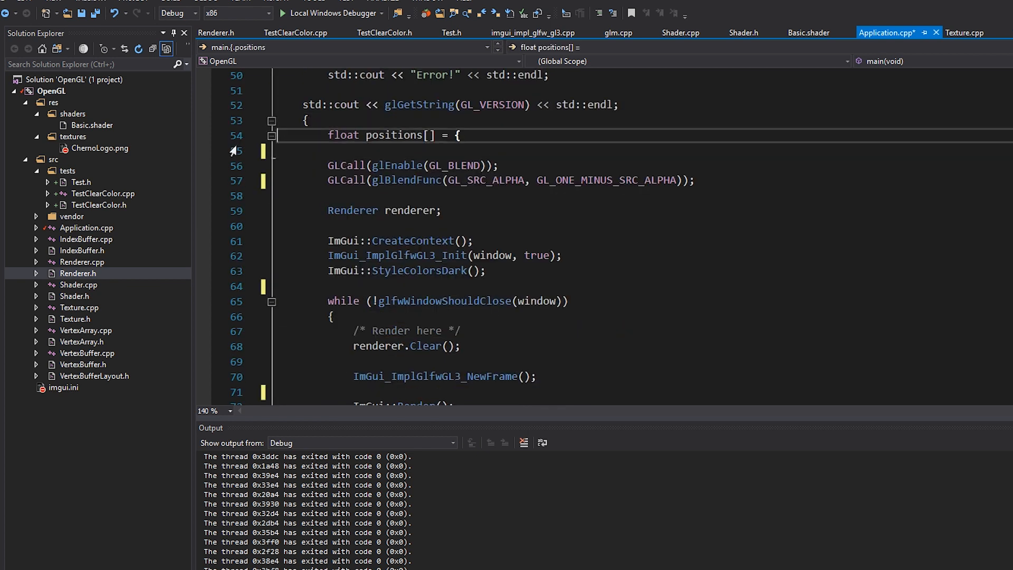
scroll("down", 3)
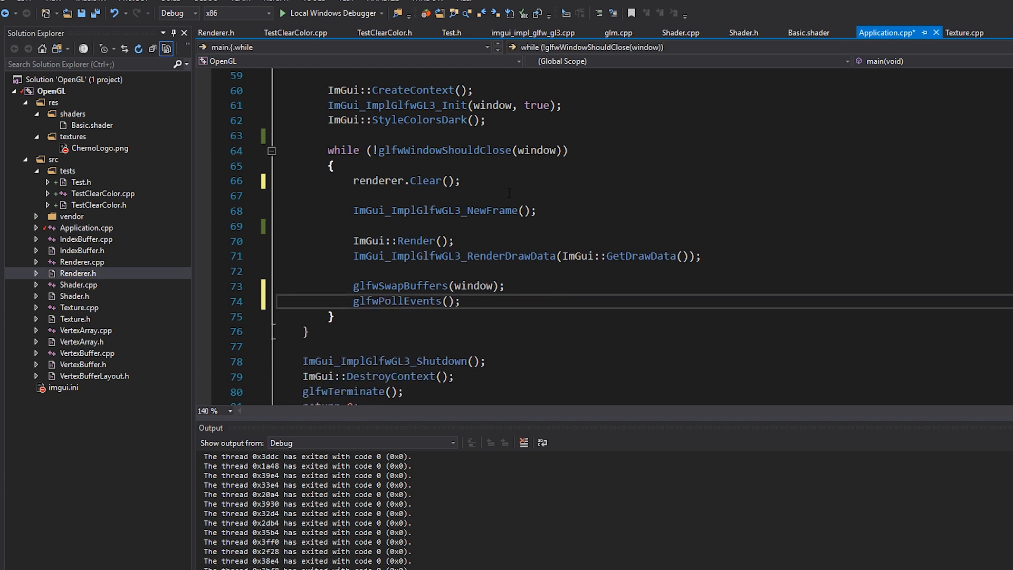
scroll("up", 3)
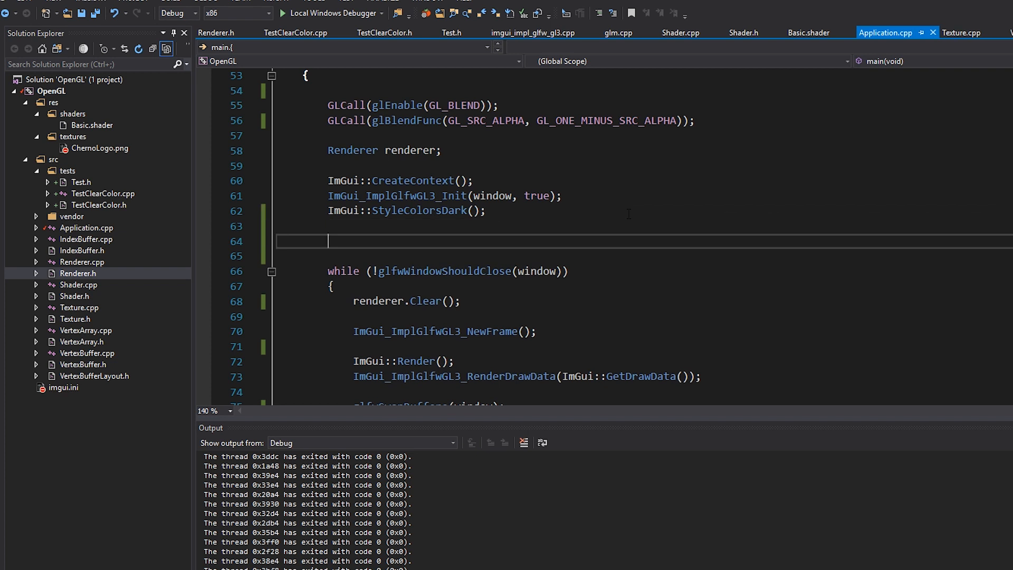
Add #include "tests/TestClearColor.h" below the imgui includes at the top of Application.cpp.
type("Test")
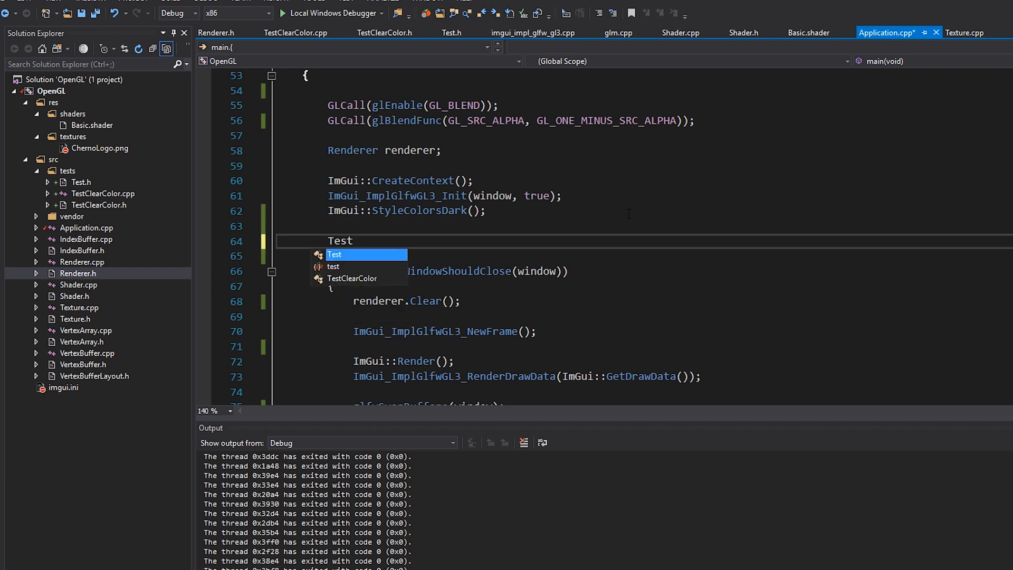
scroll("up", 3)
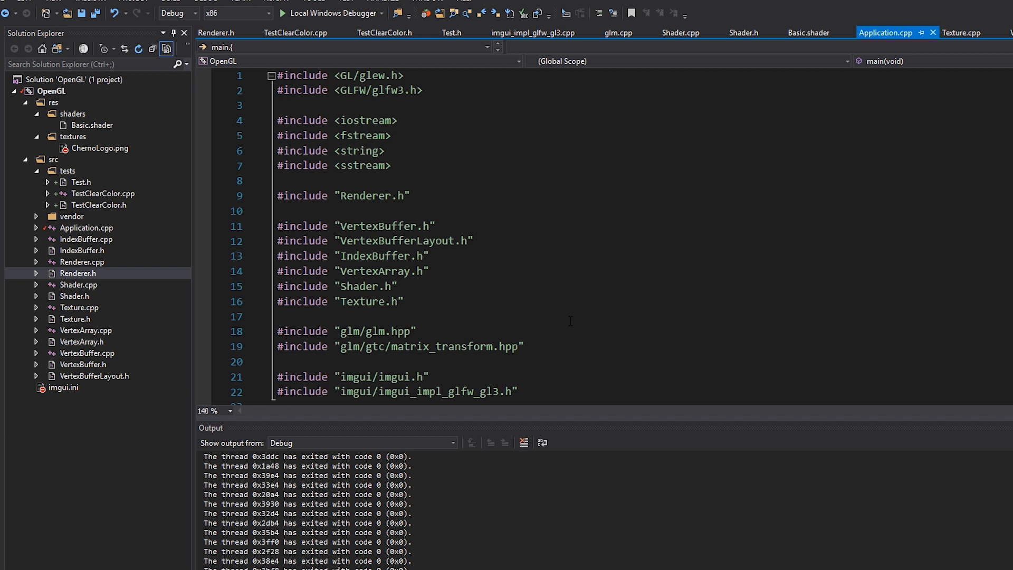
type("#include")
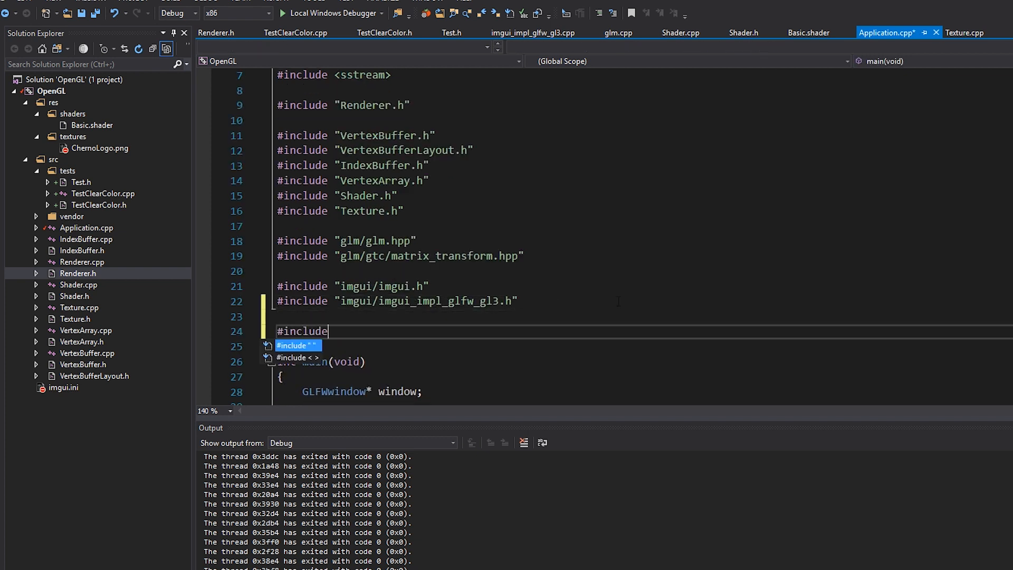
type("\"tests/")
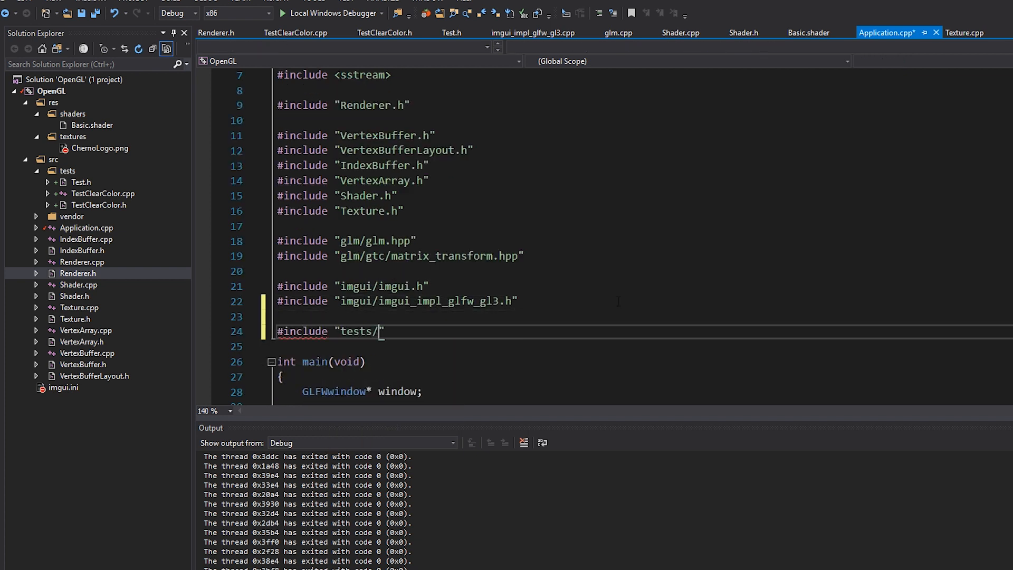
type("Test")
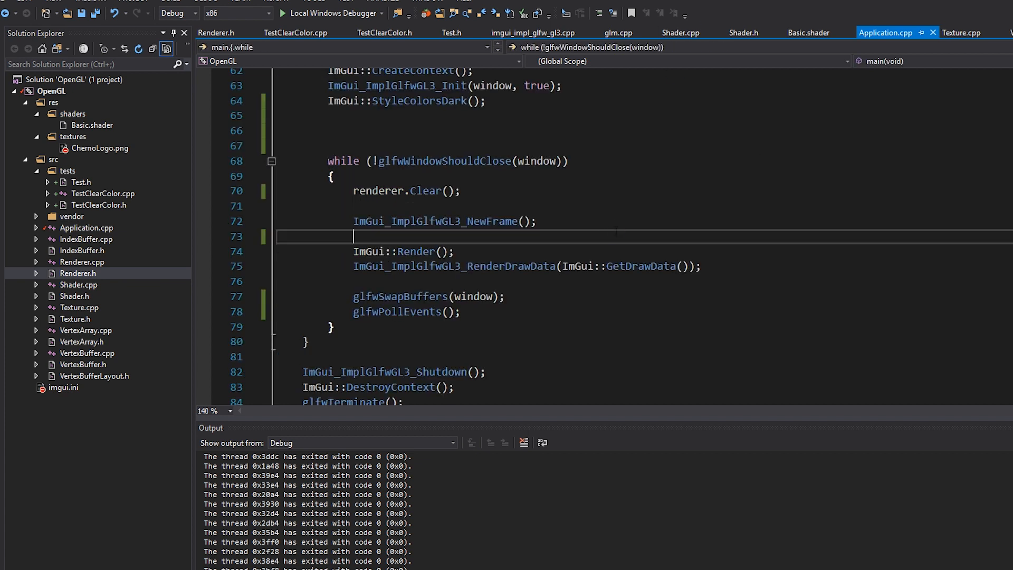
Declare a test::TestClearColor test object after the ImGui setup.
scroll("up", 3)
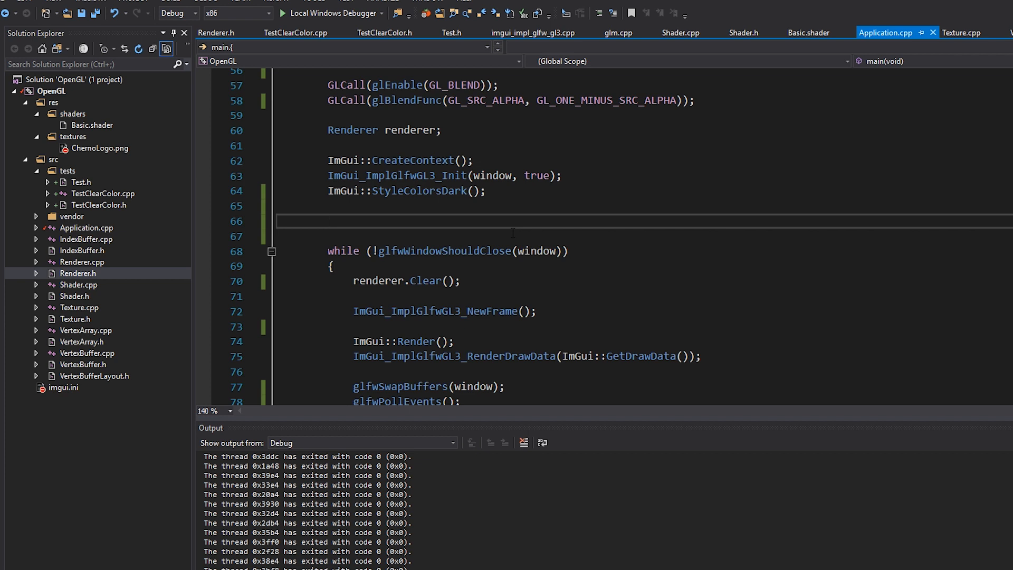
type("TestClearColor c")
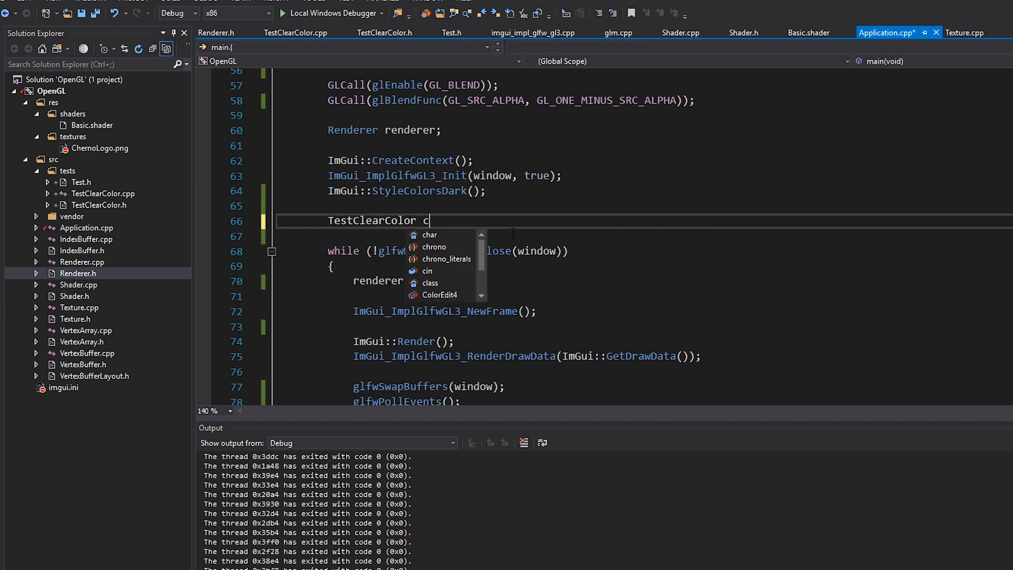
type(";")
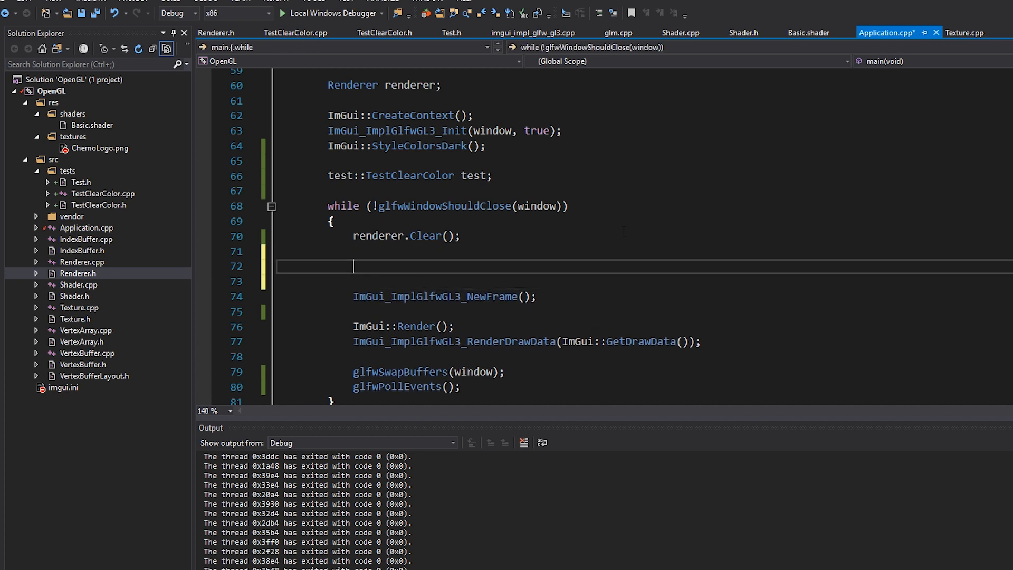
Call test.OnUpdate(0.0f), test.OnRender() and test.OnImGuiRender() after NewFrame in the while loop.
type("test.O")
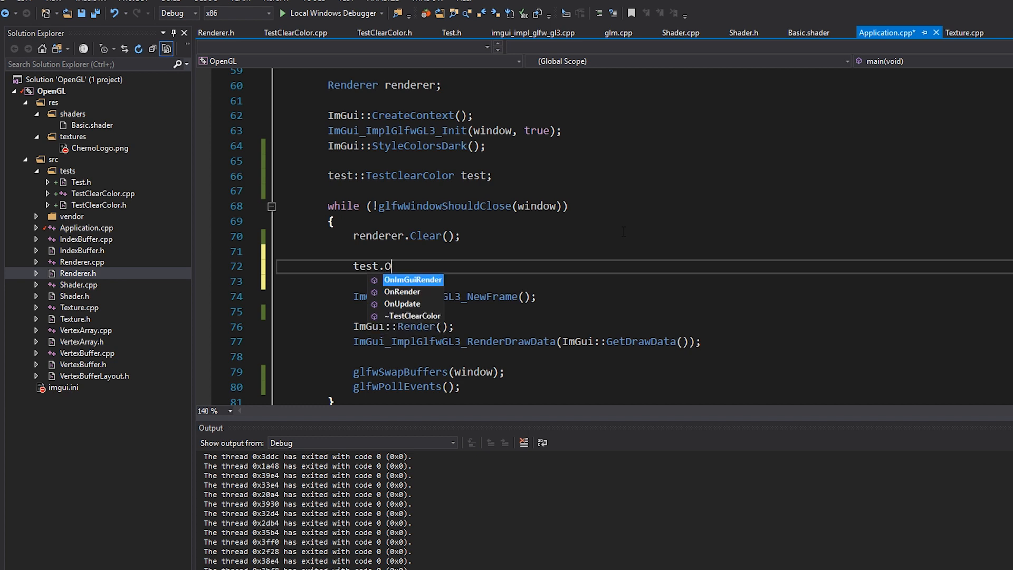
type("nUpdate(0.0f)")
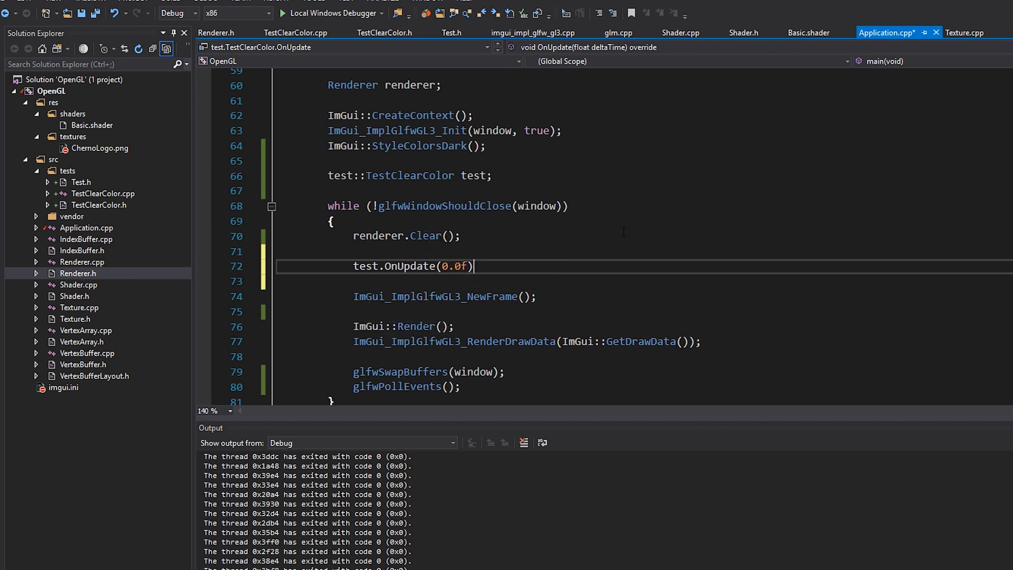
type("test.OnRender();")
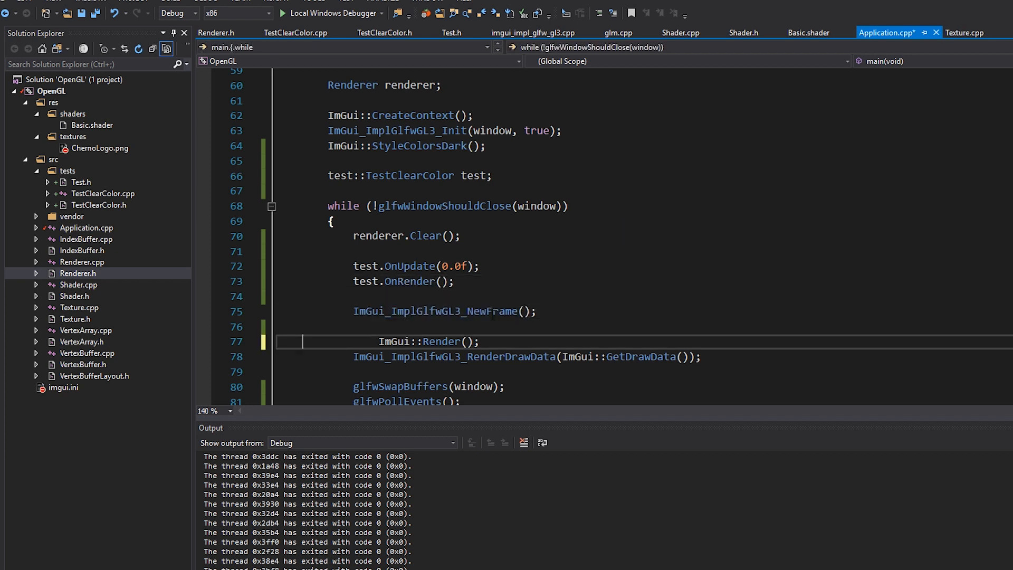
type("test.OnImGuiRender(")
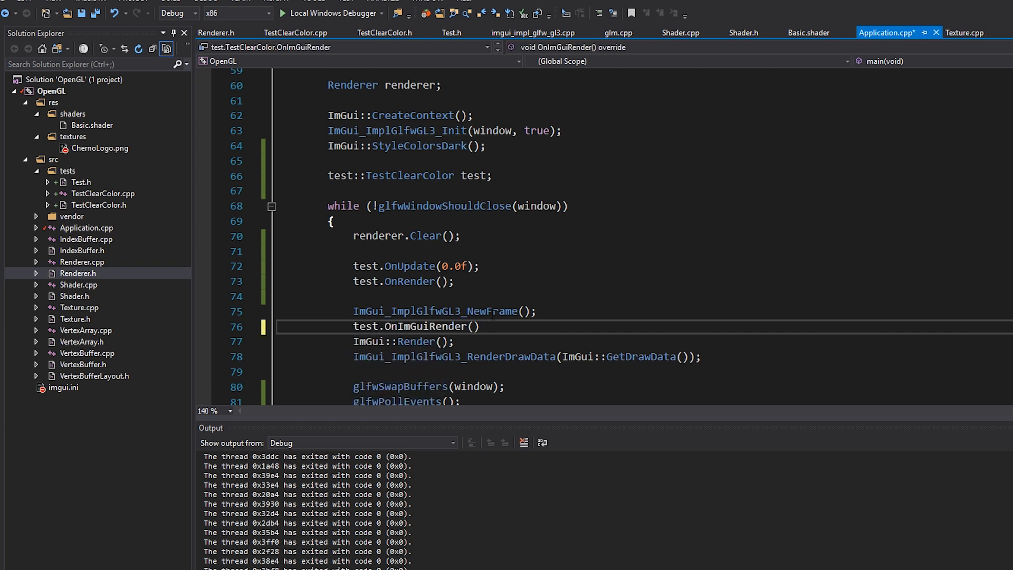
scroll("down", 3)
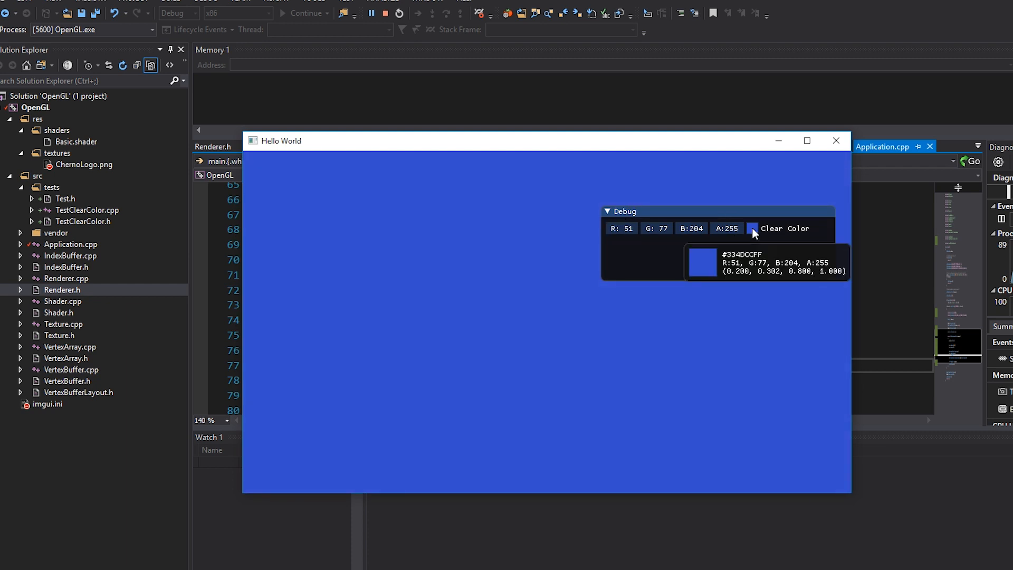
In the running app, pick a muted red in the Clear Color swatch to recolour the background.
left_click(752, 227)
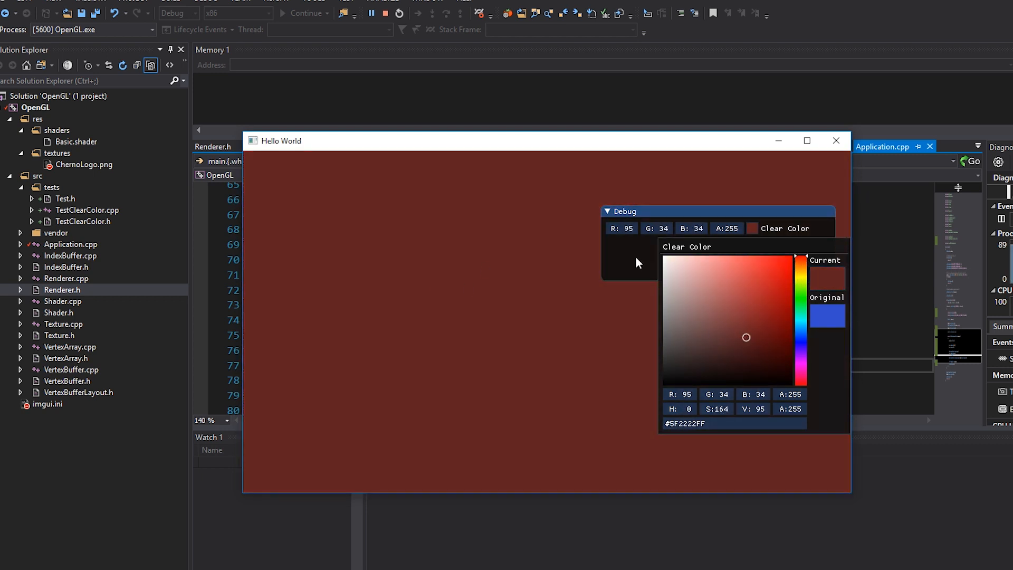
left_click(718, 303)
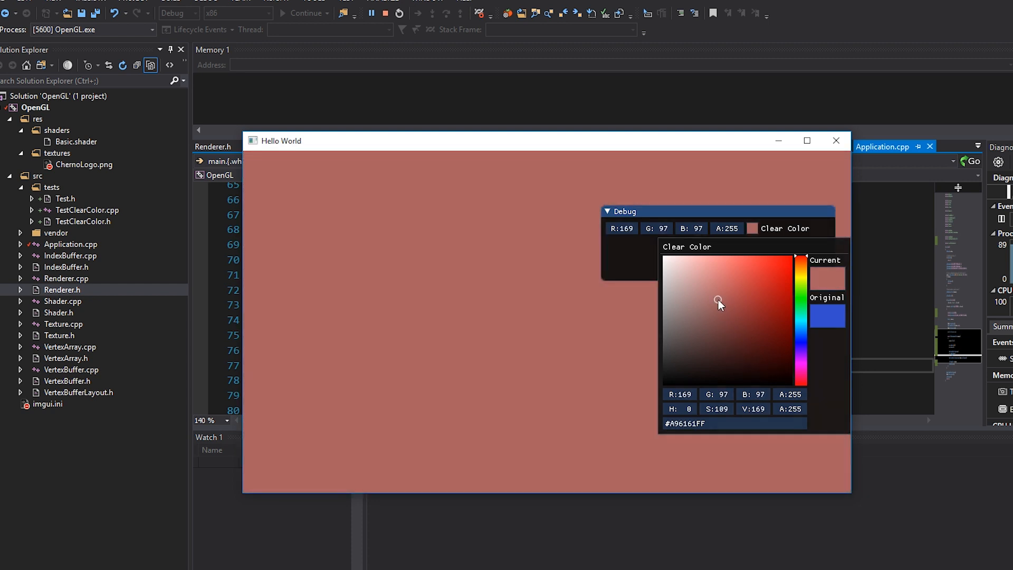